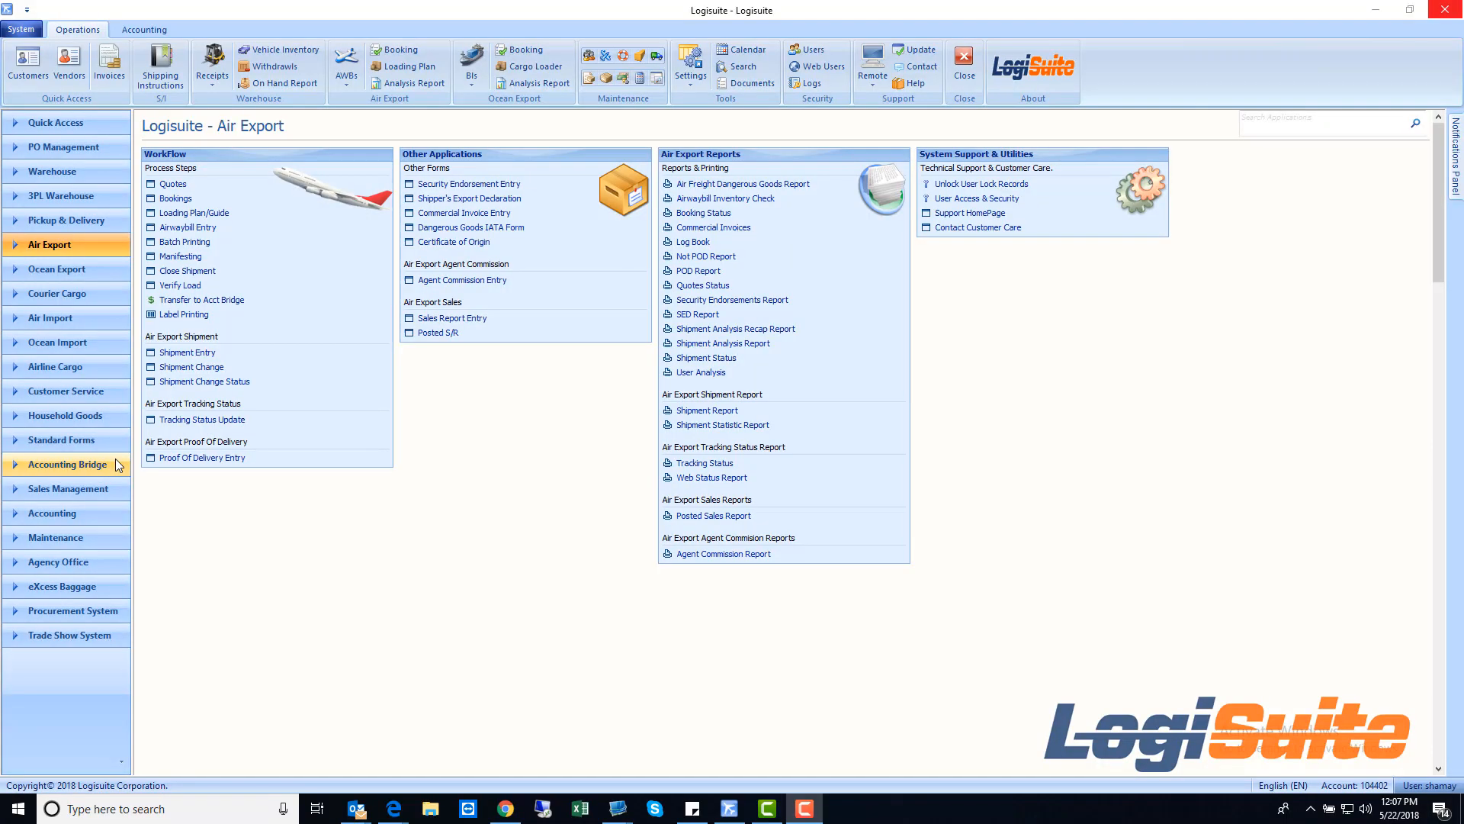
mouse_move(99, 286)
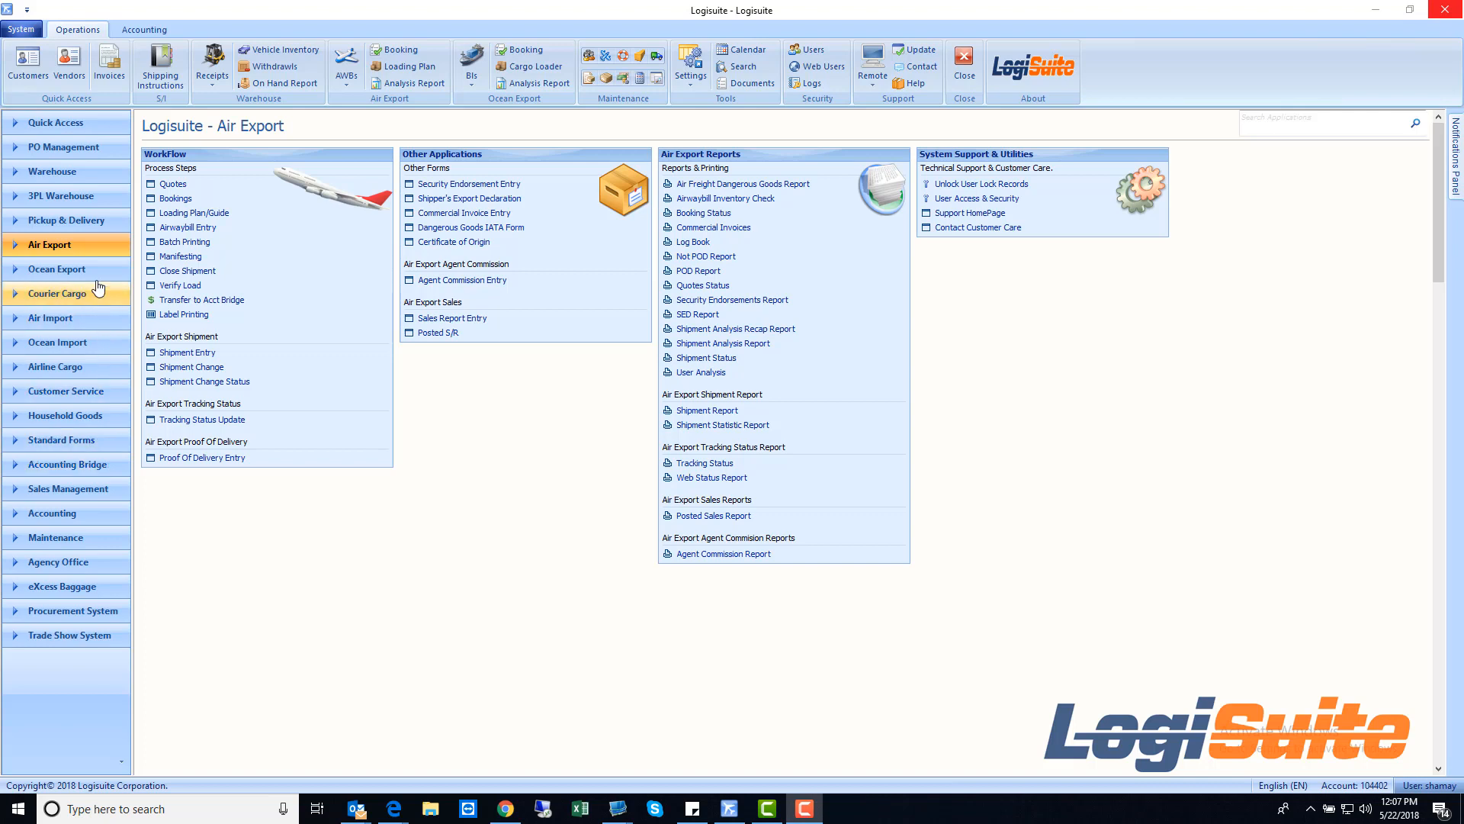
mouse_move(69, 245)
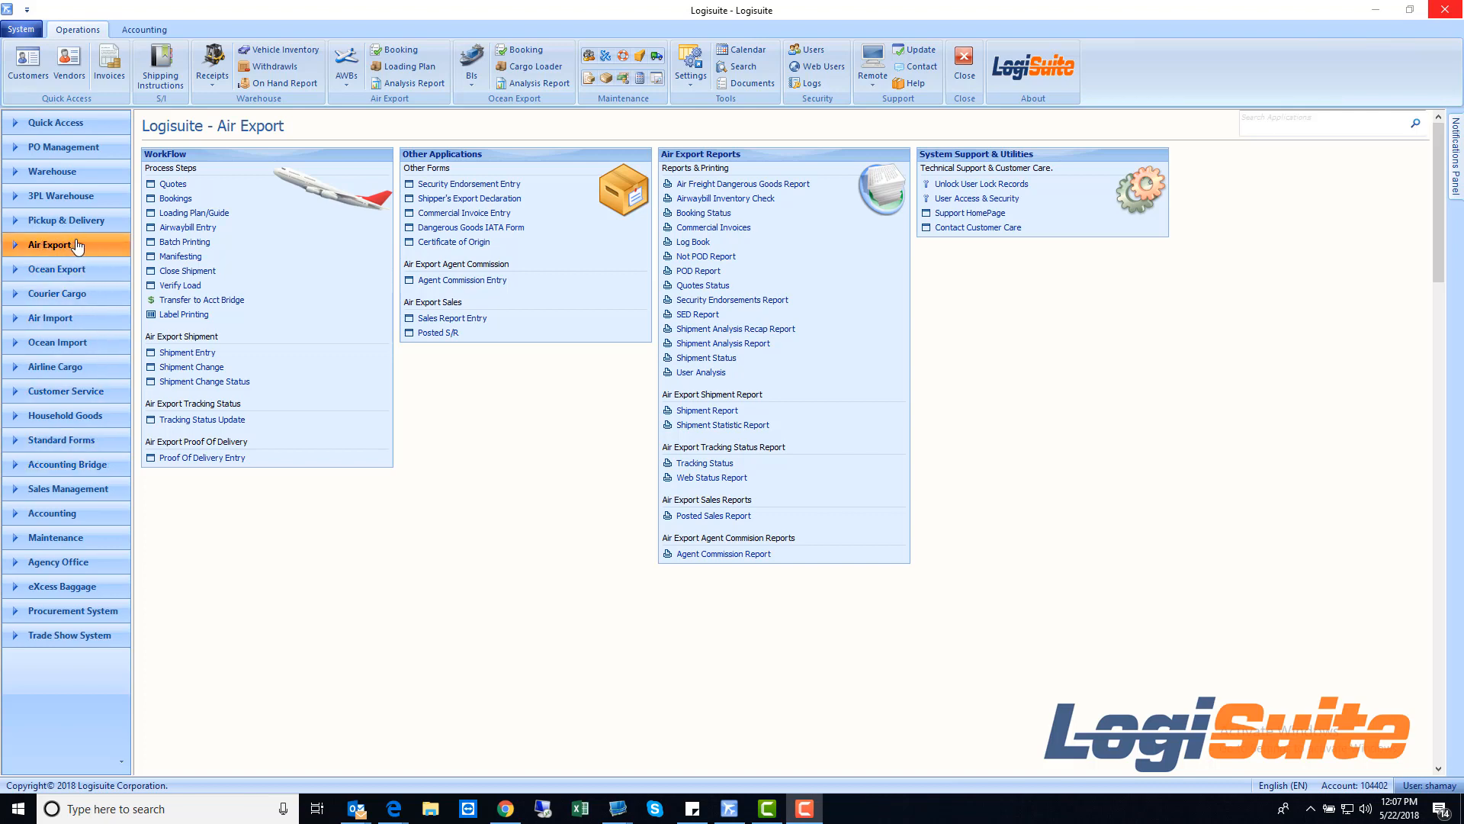
mouse_move(281, 229)
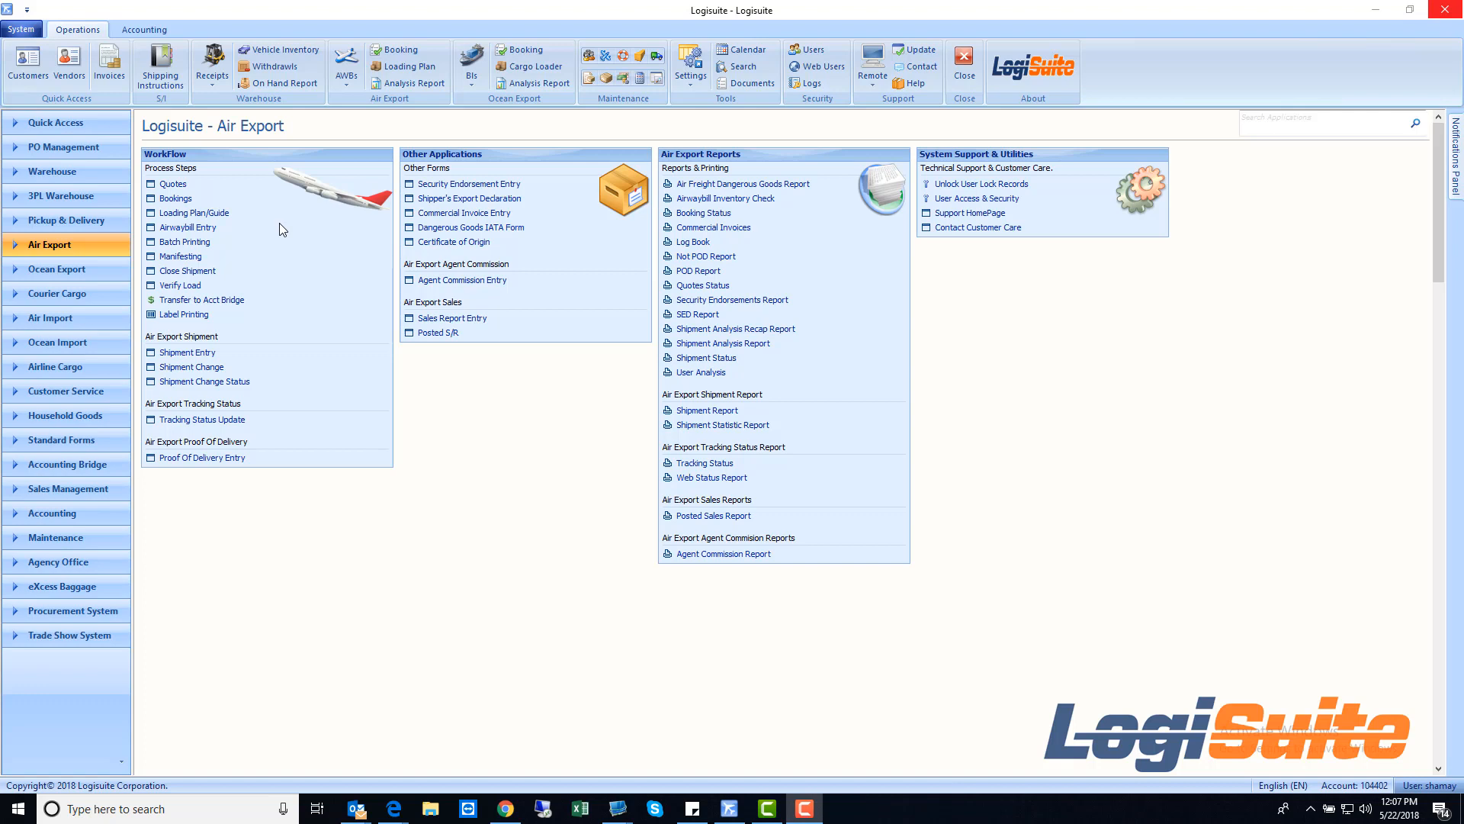
mouse_move(194, 214)
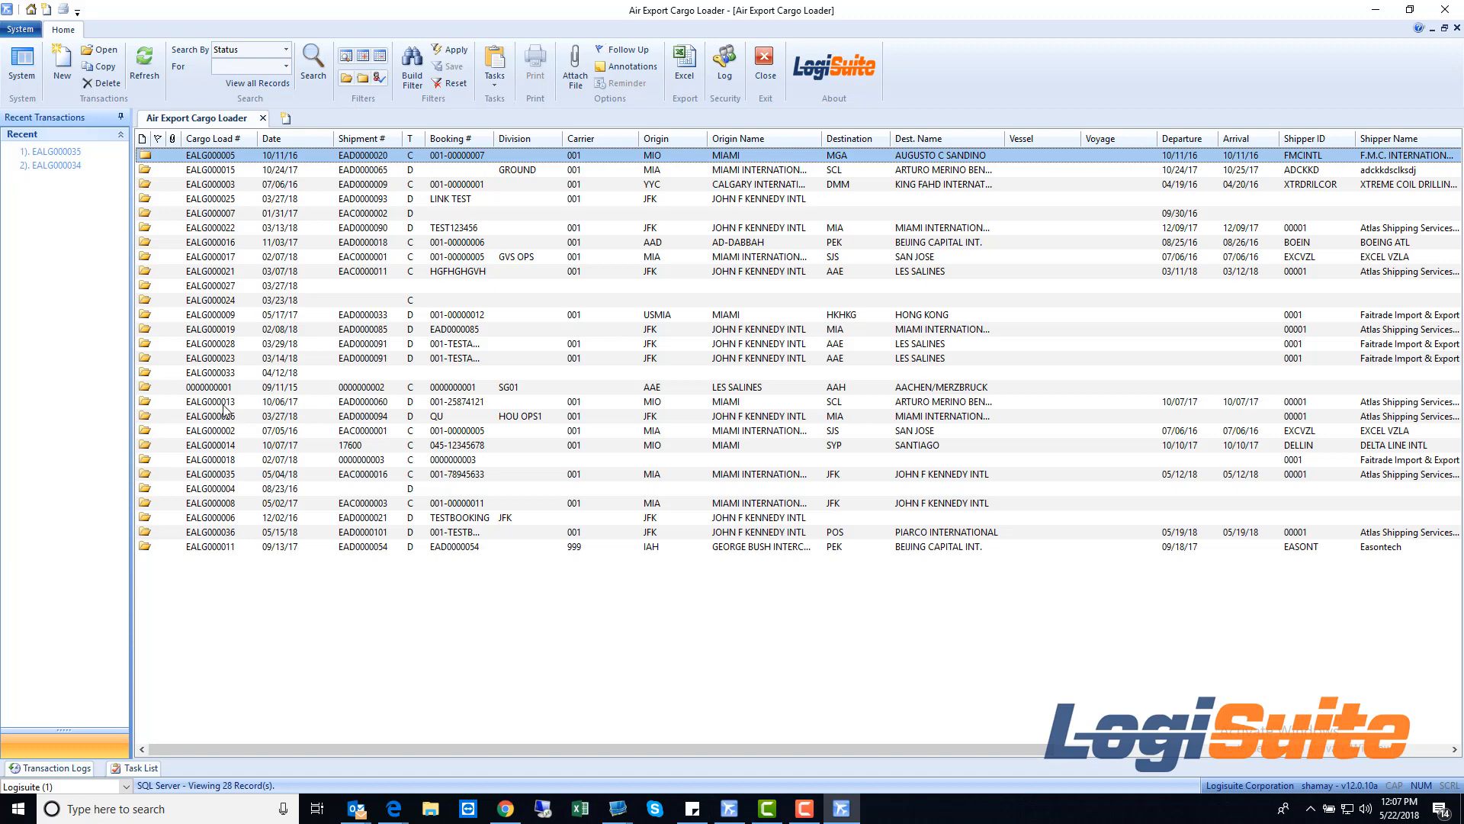
Create a blank cargo load record dated 05/22/18 with status ORDERED
right_click(222, 300)
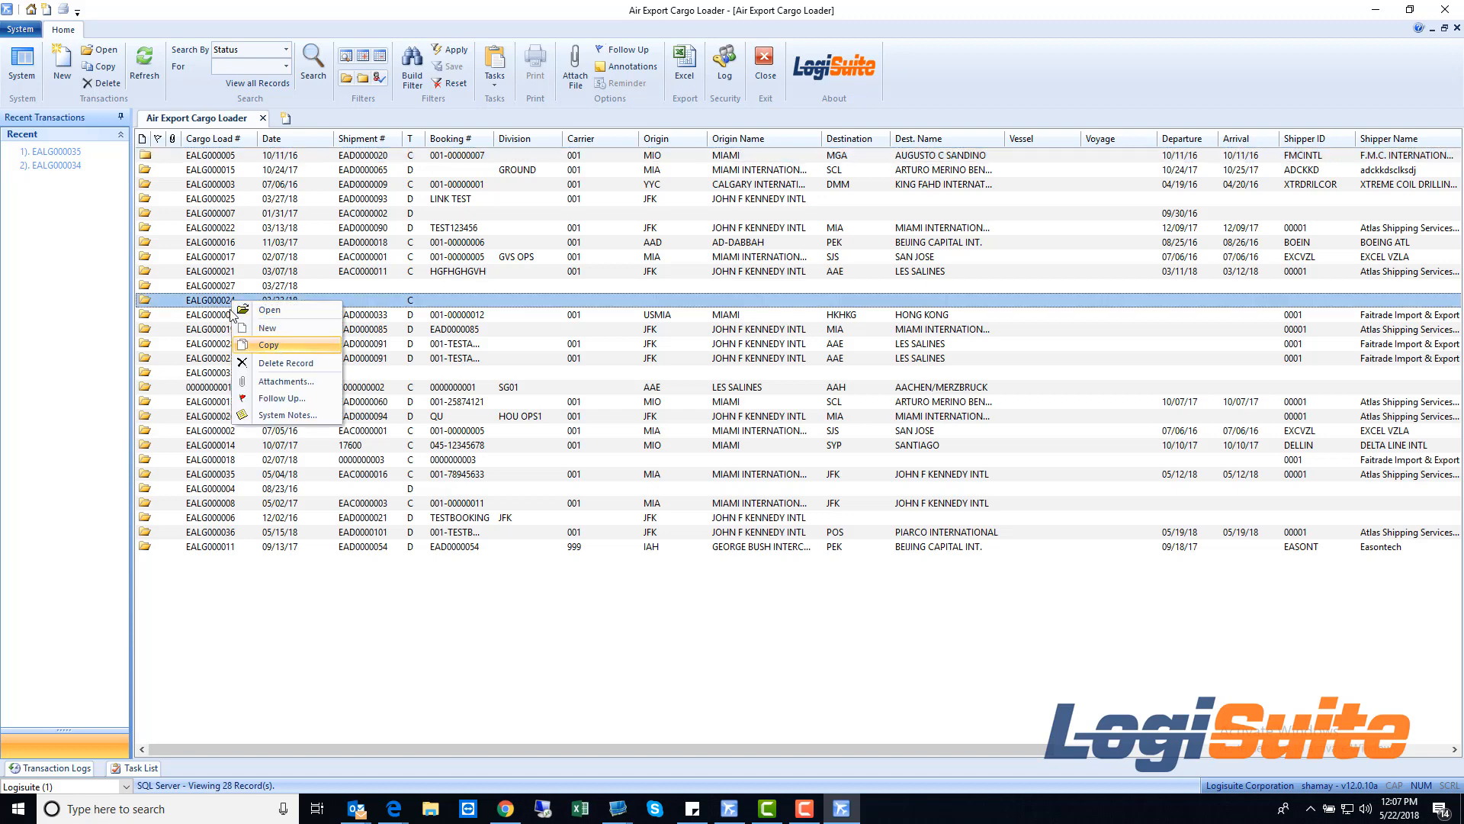
mouse_move(119, 322)
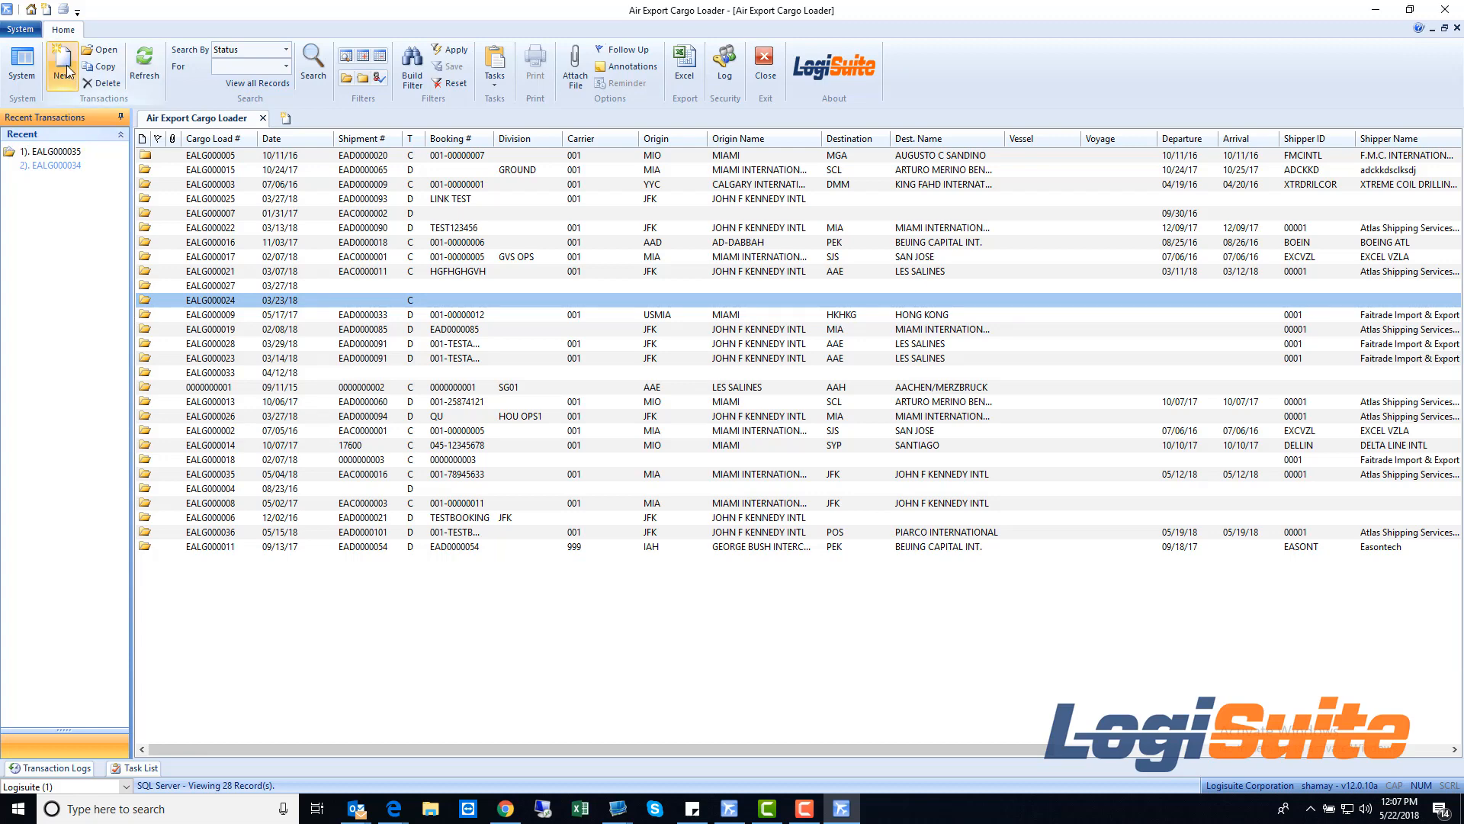
click(57, 68)
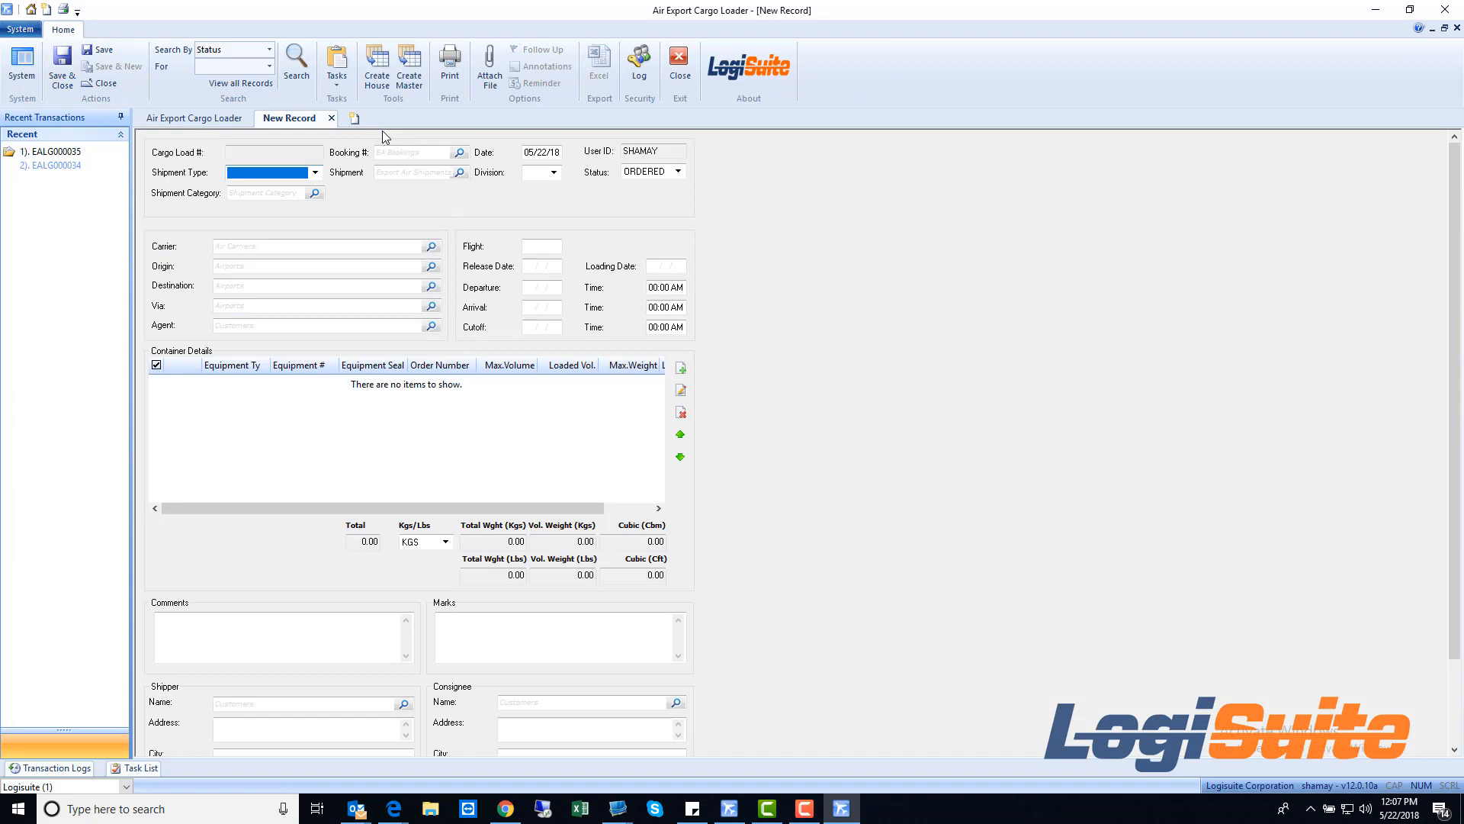
click(409, 172)
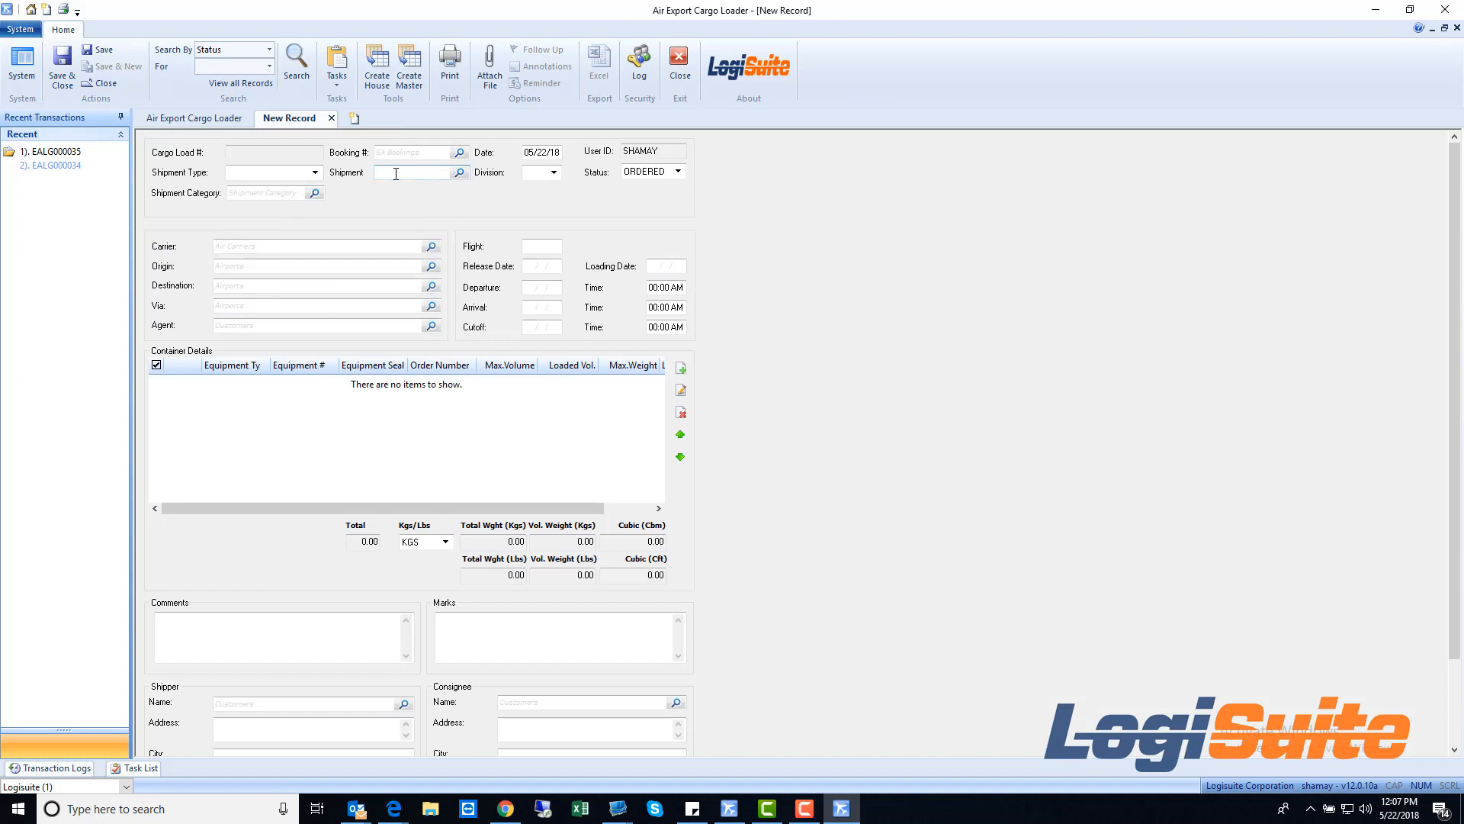
click(413, 152)
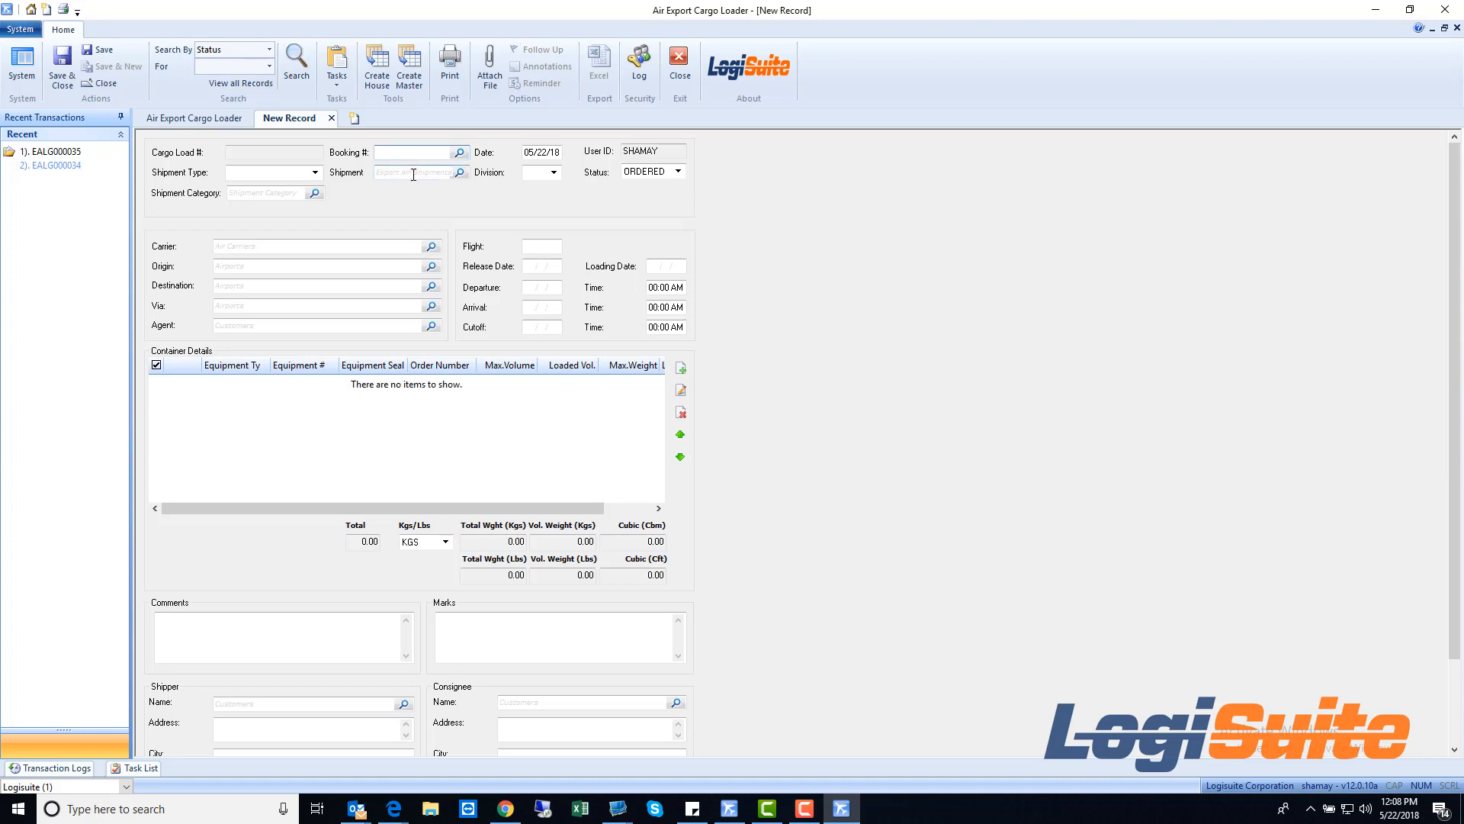
right_click(406, 173)
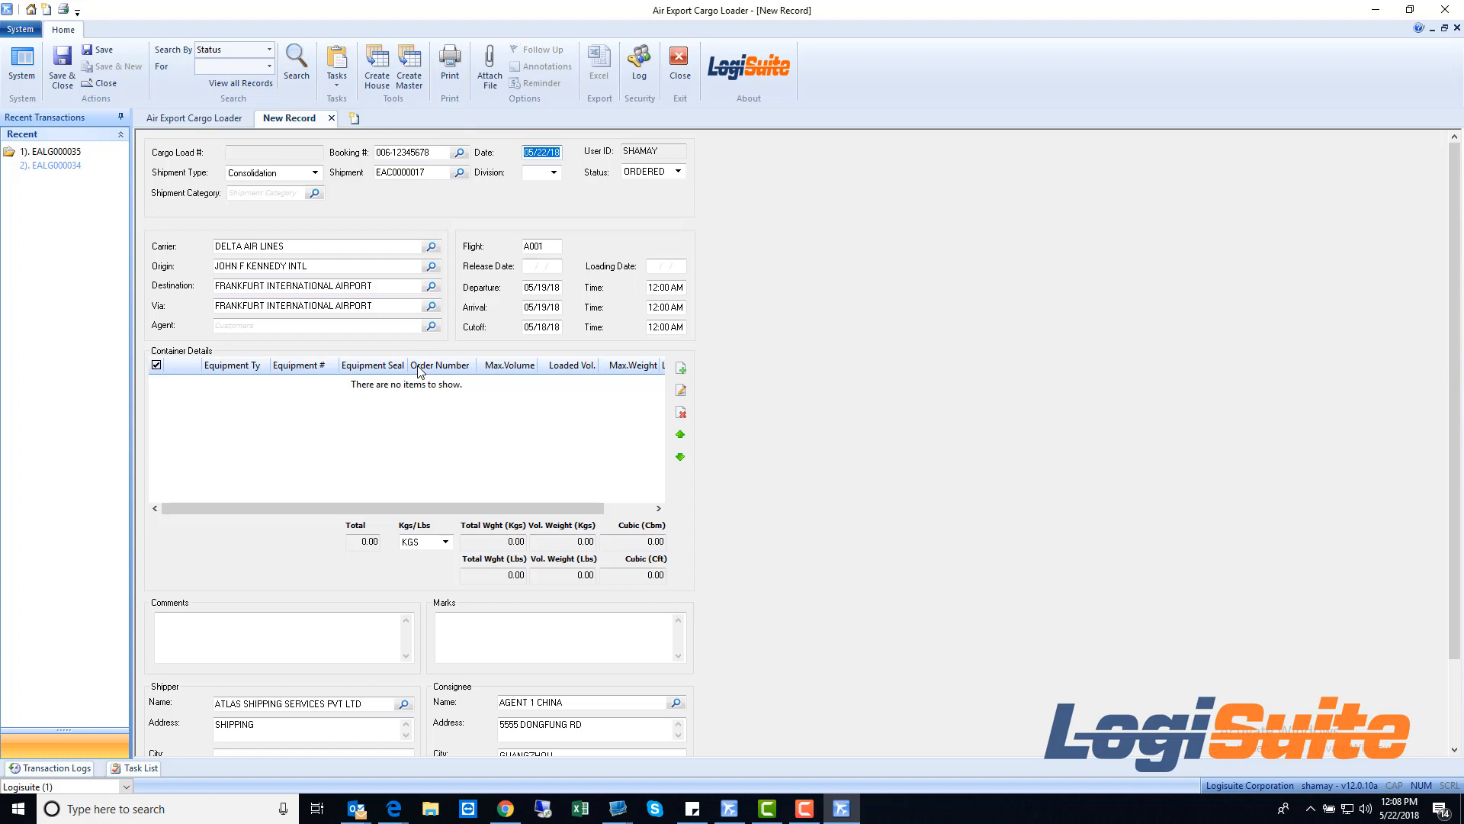
mouse_move(421, 373)
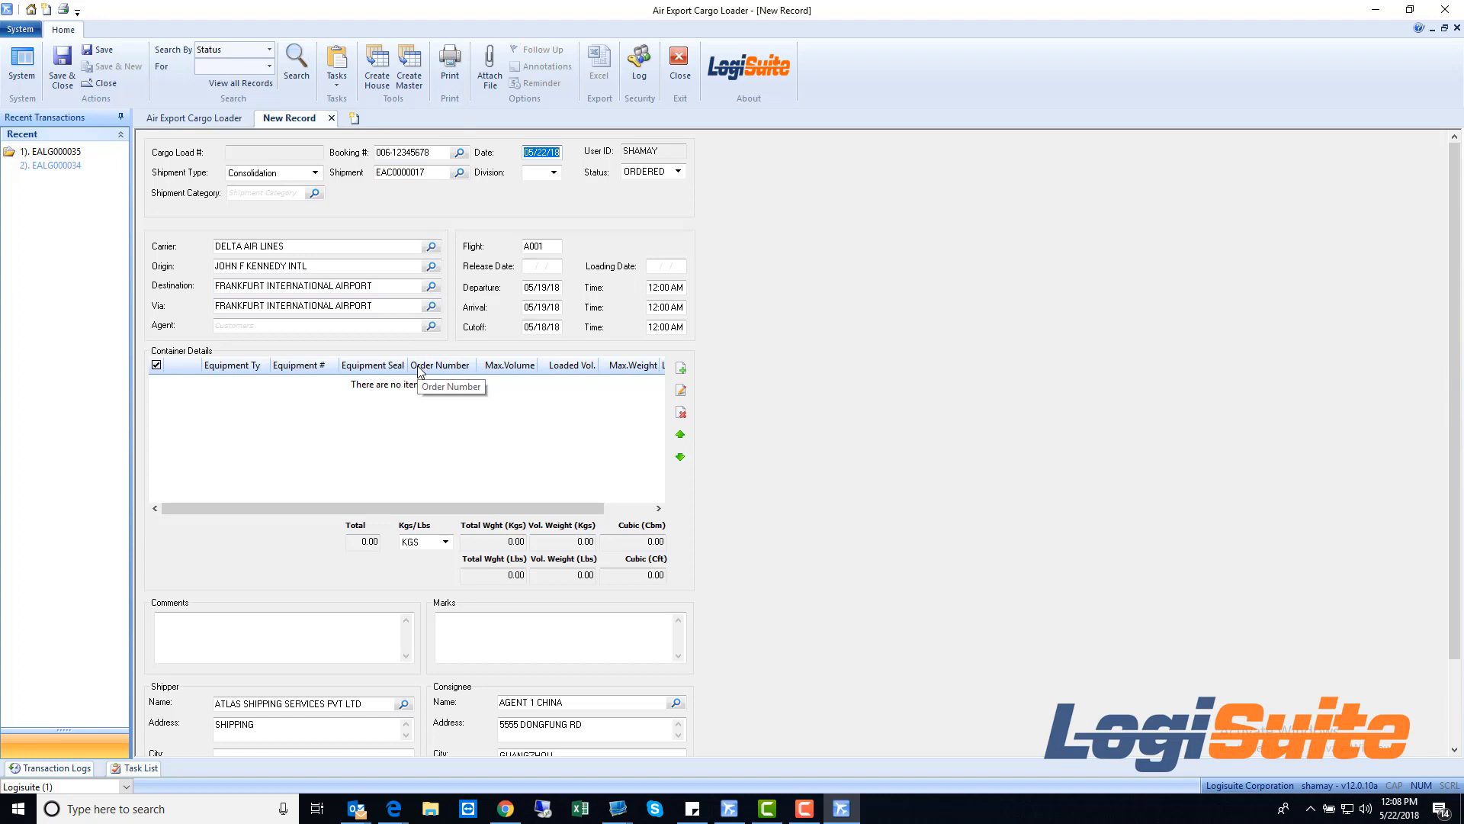
mouse_move(400, 407)
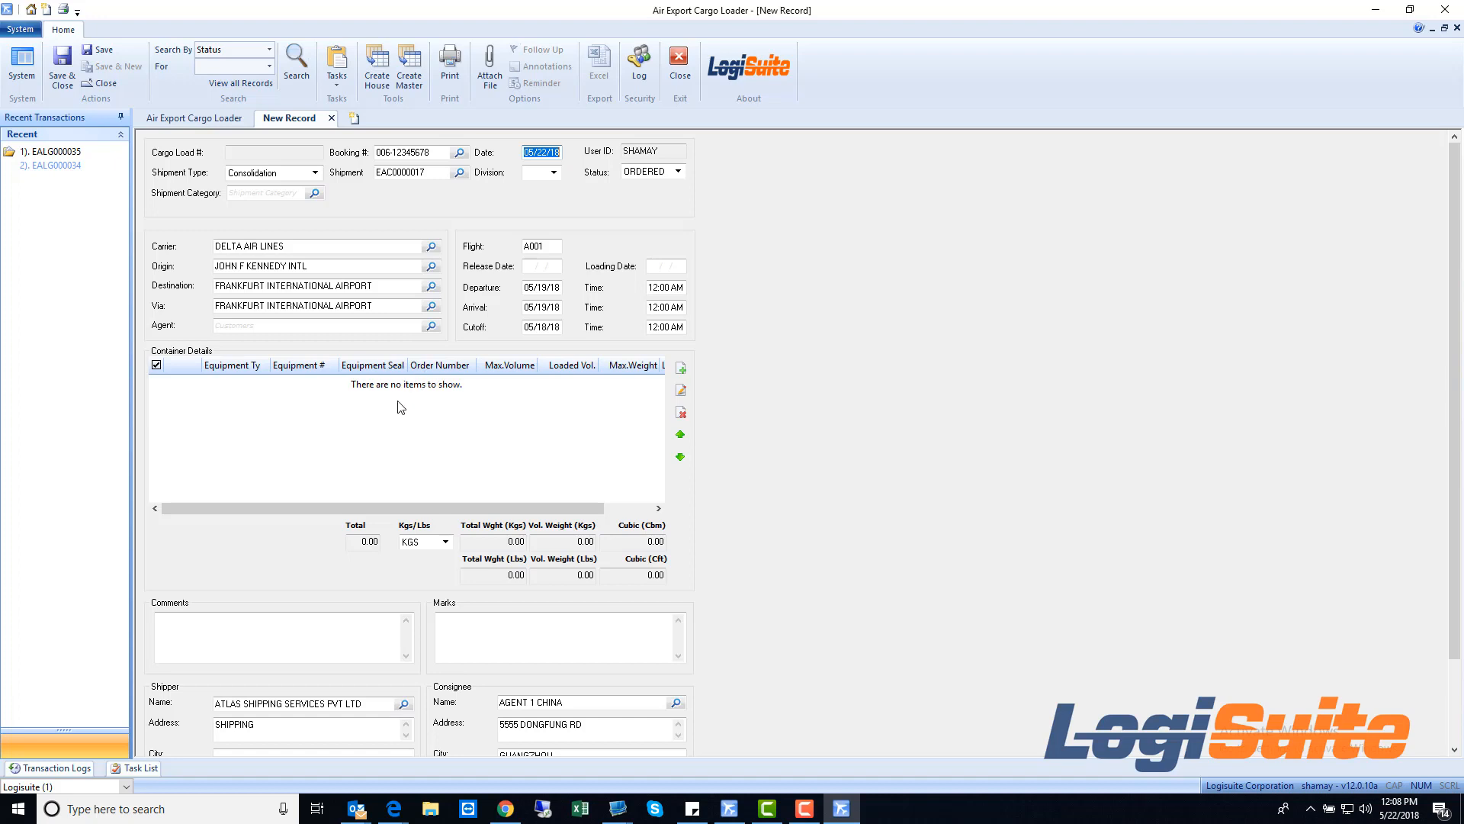
Add a container to cargo load EALG000037 and start loading warehouse receipts into it
right_click(400, 407)
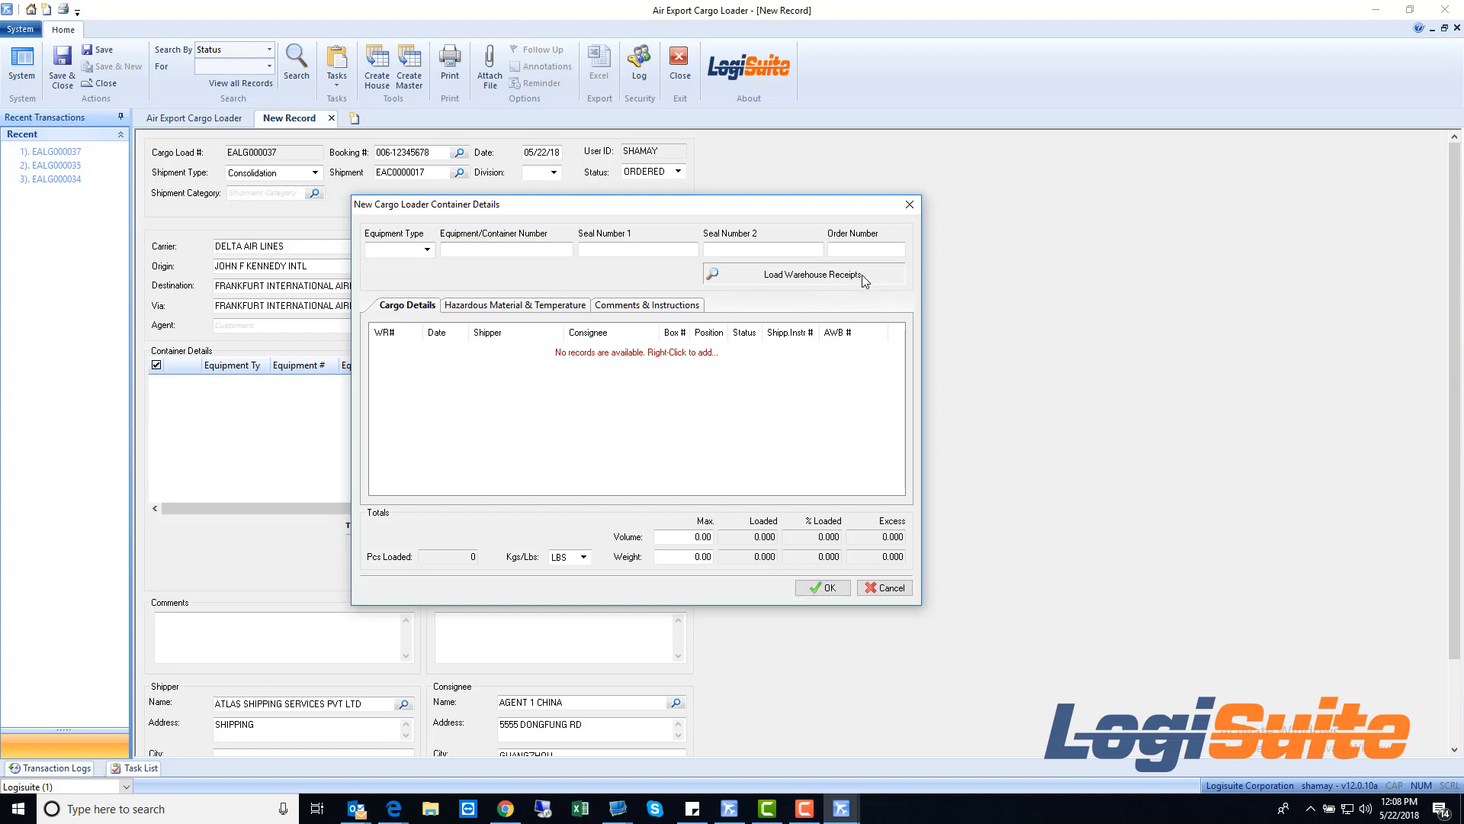
click(813, 274)
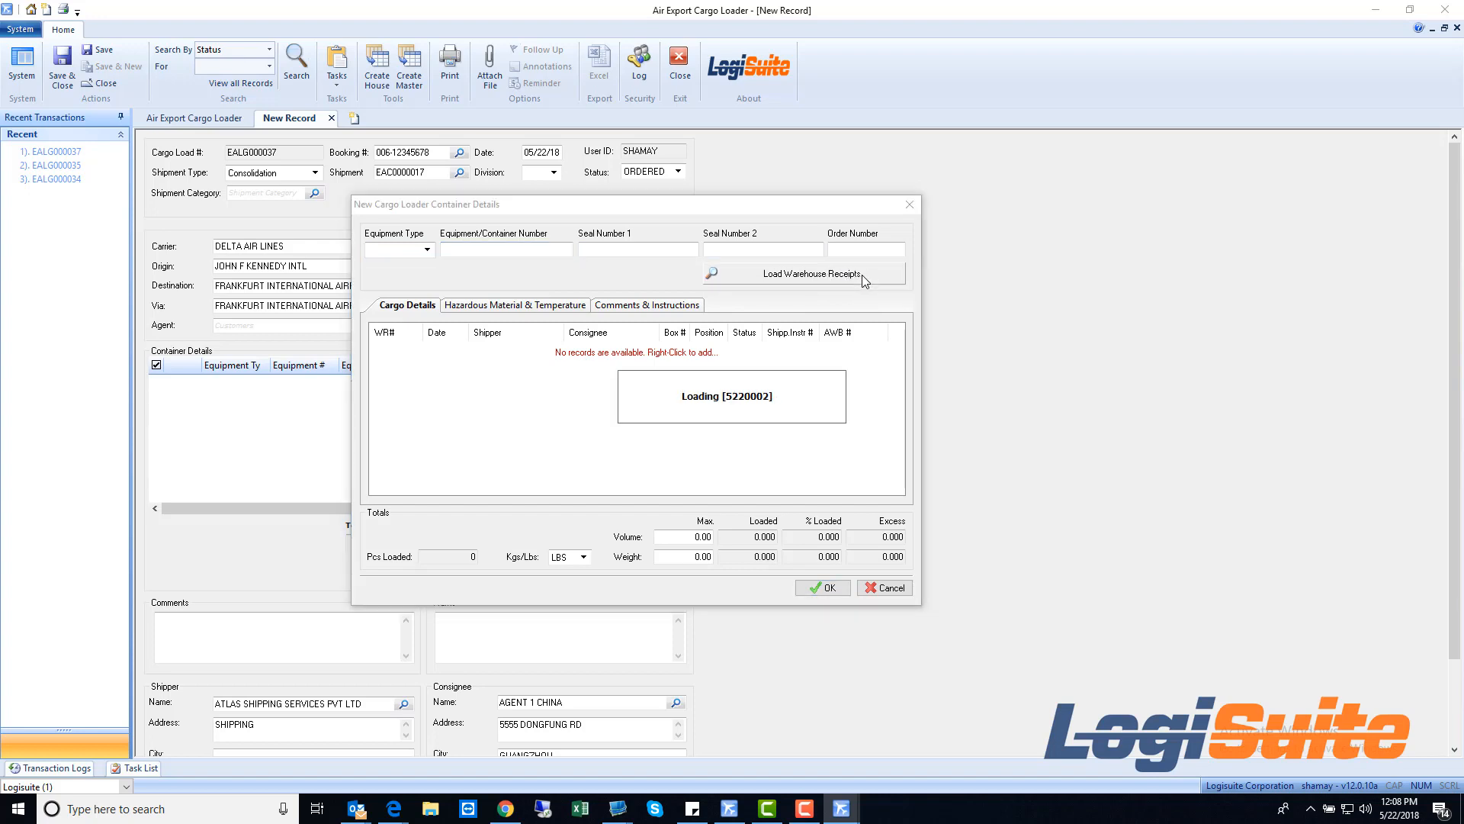
click(812, 273)
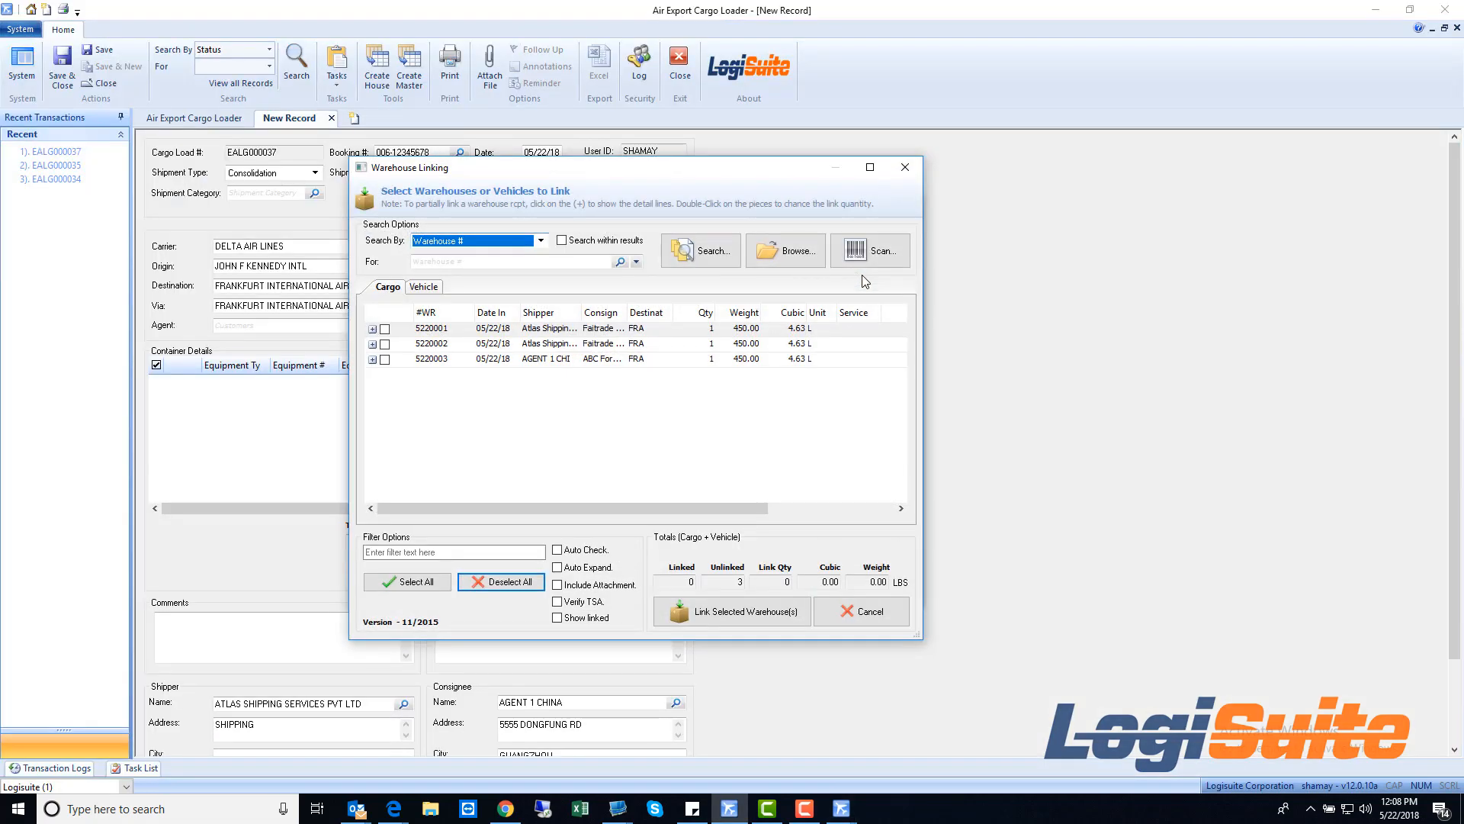
mouse_move(591, 360)
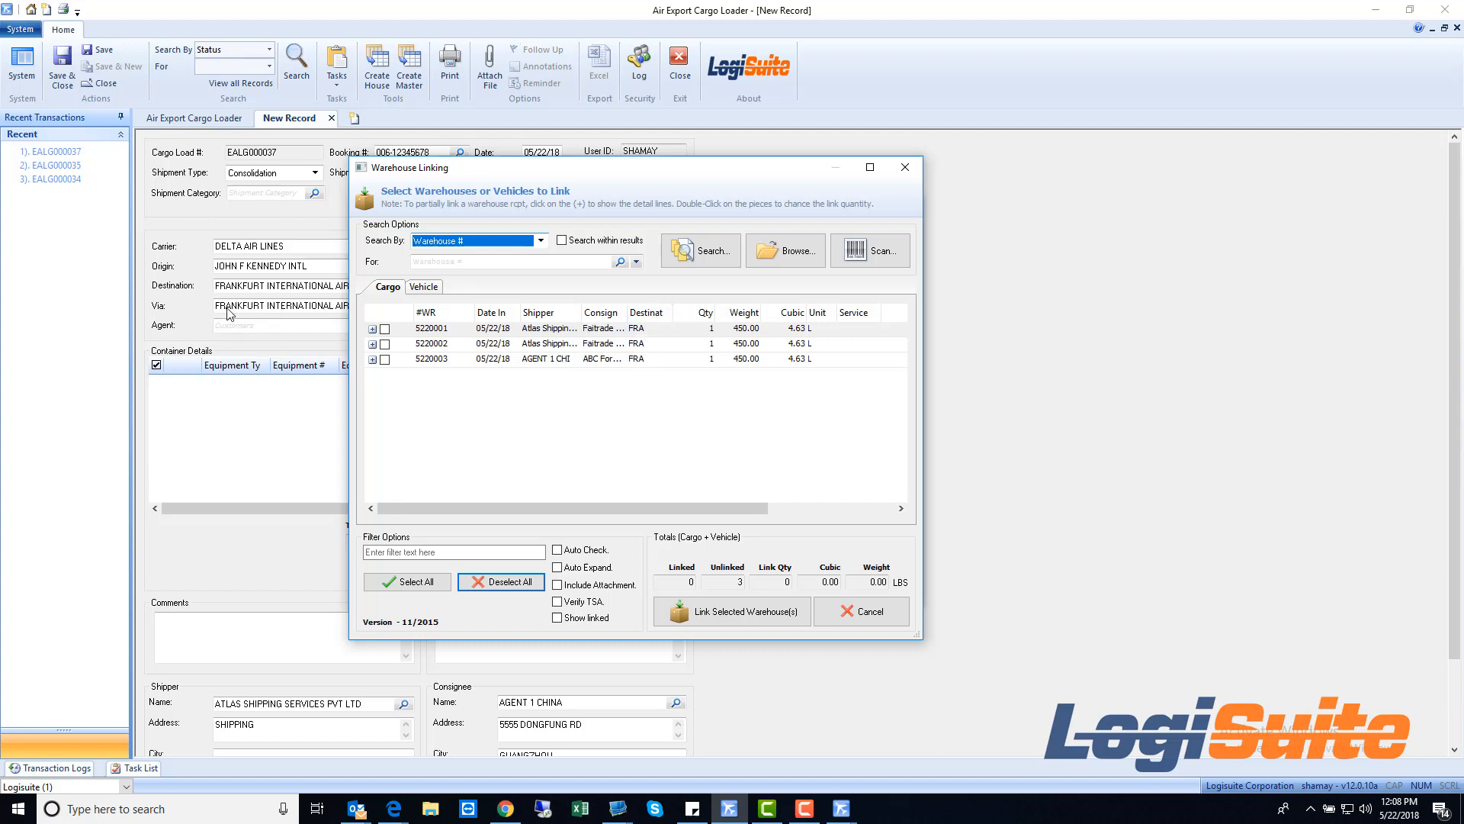
mouse_move(252, 326)
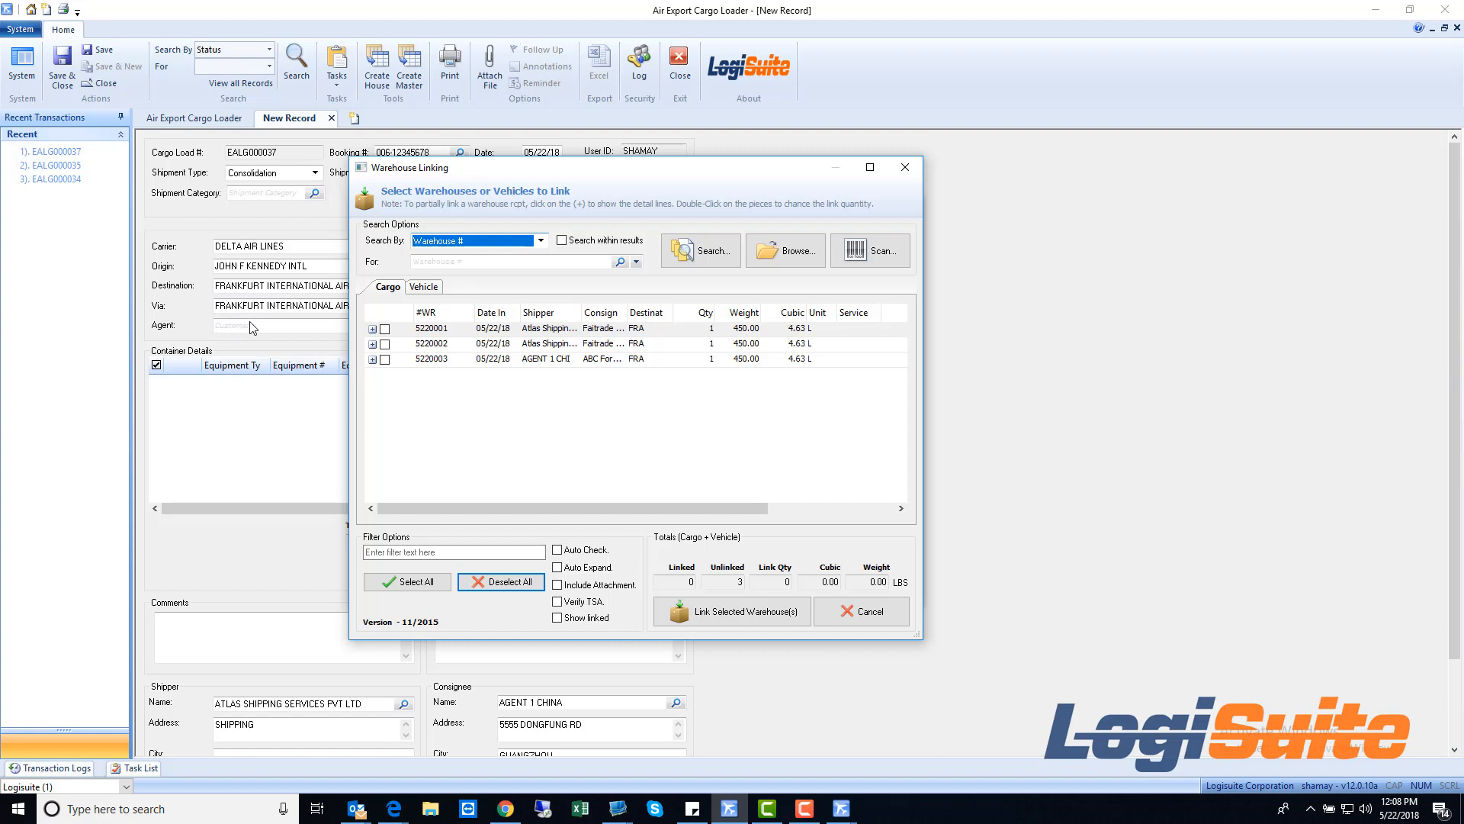
mouse_move(529, 657)
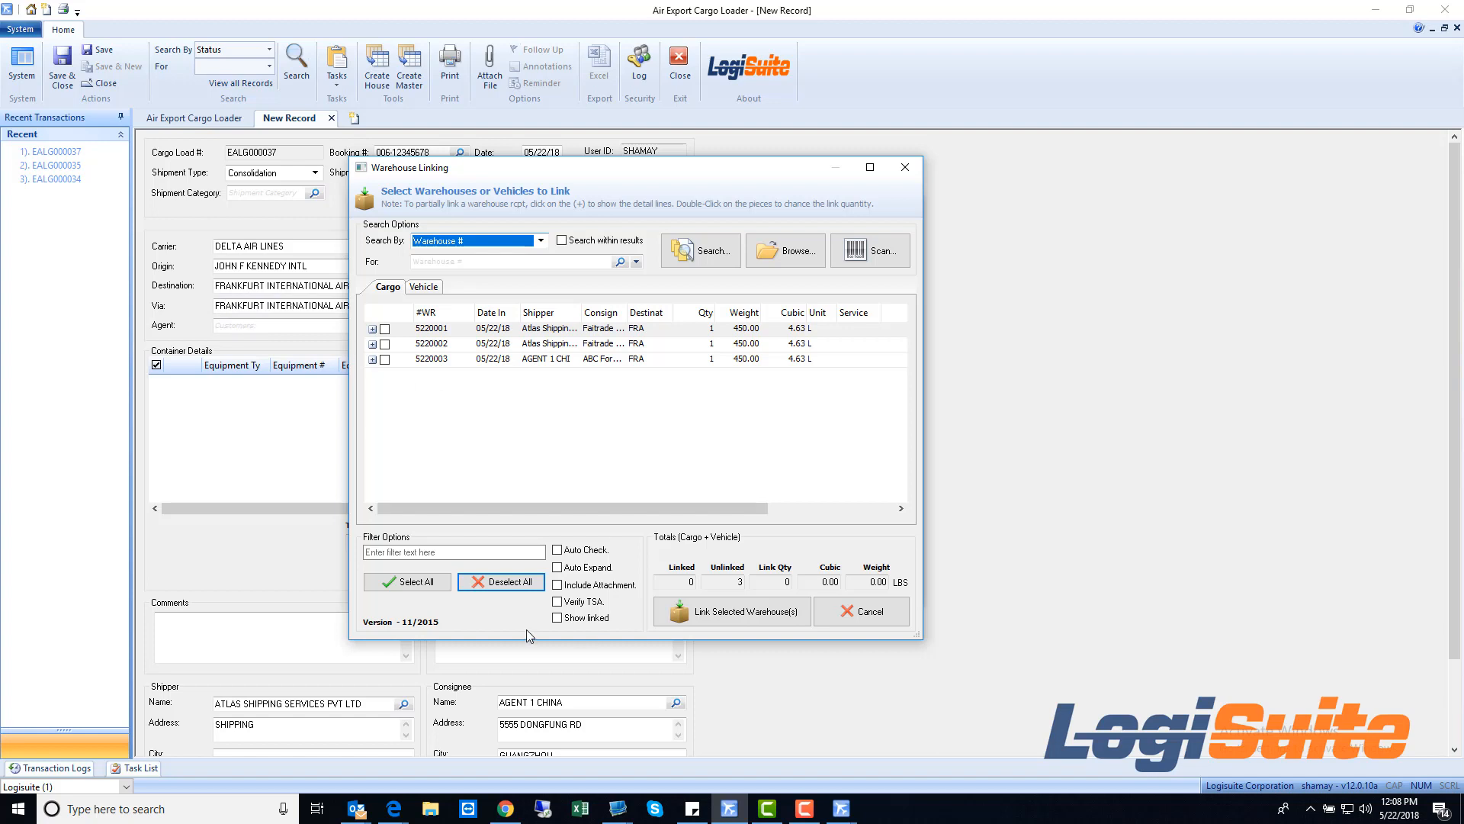
click(407, 582)
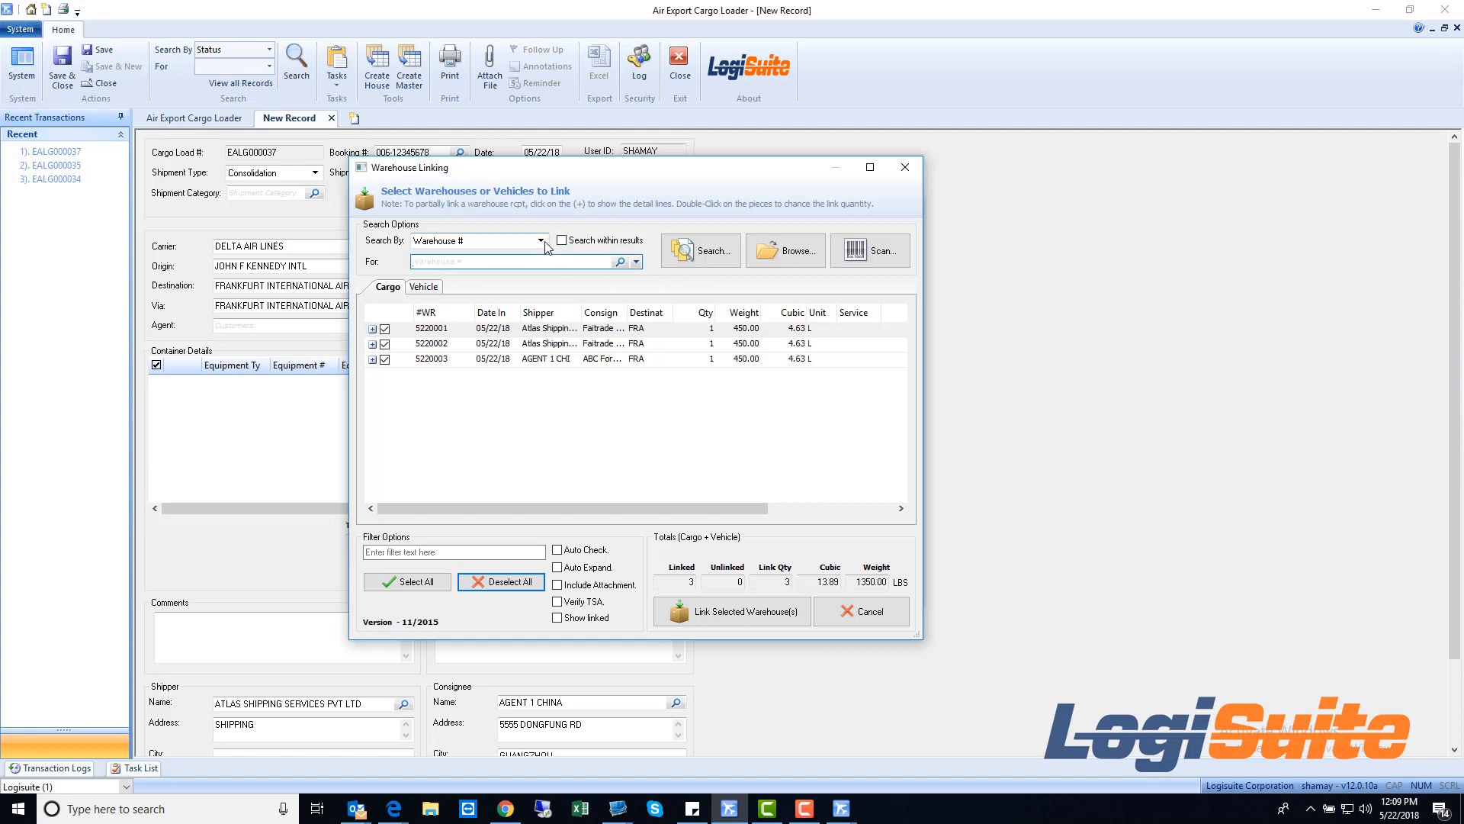
click(540, 240)
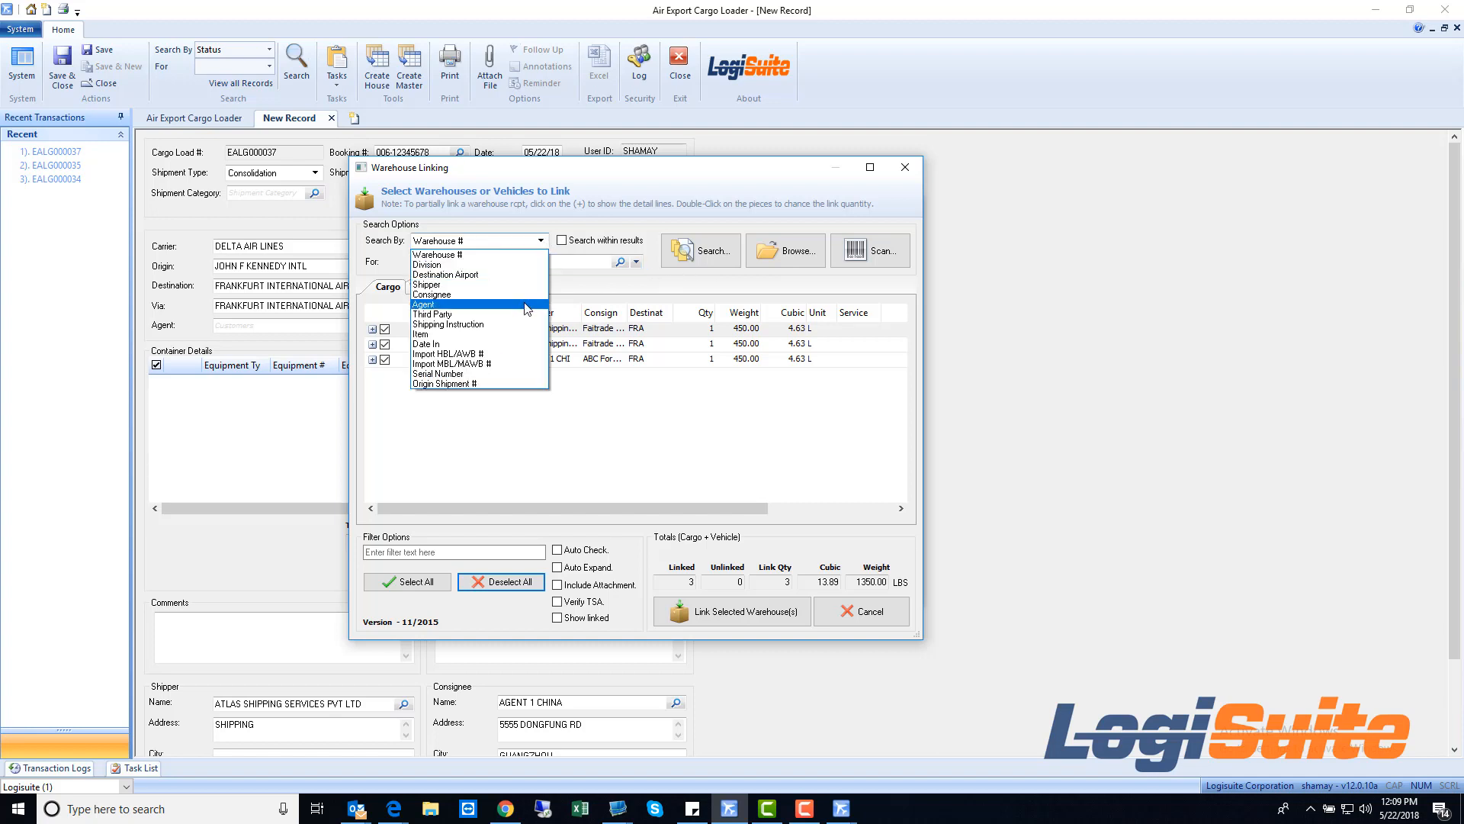
mouse_move(551, 471)
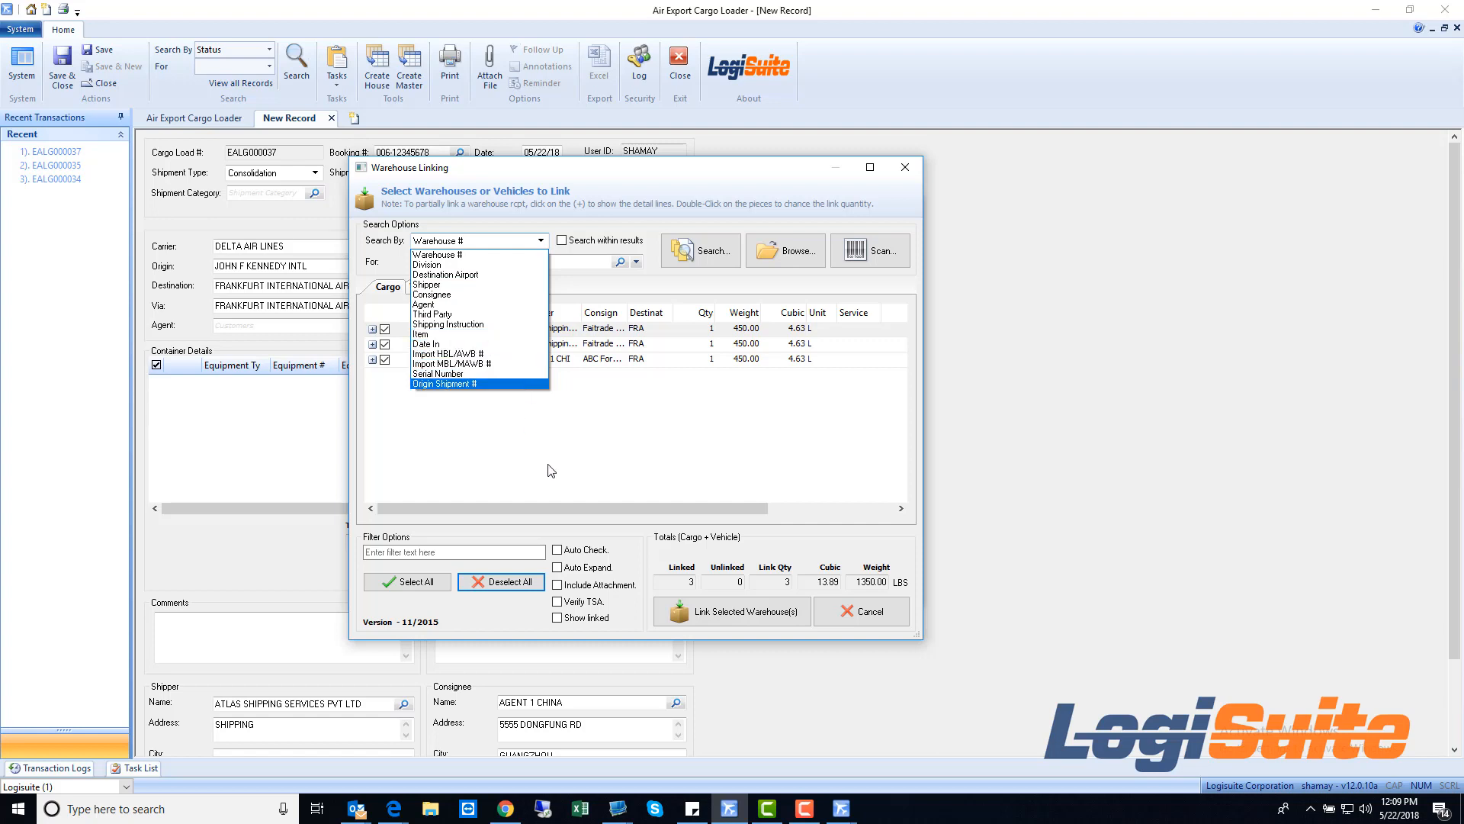
click(438, 254)
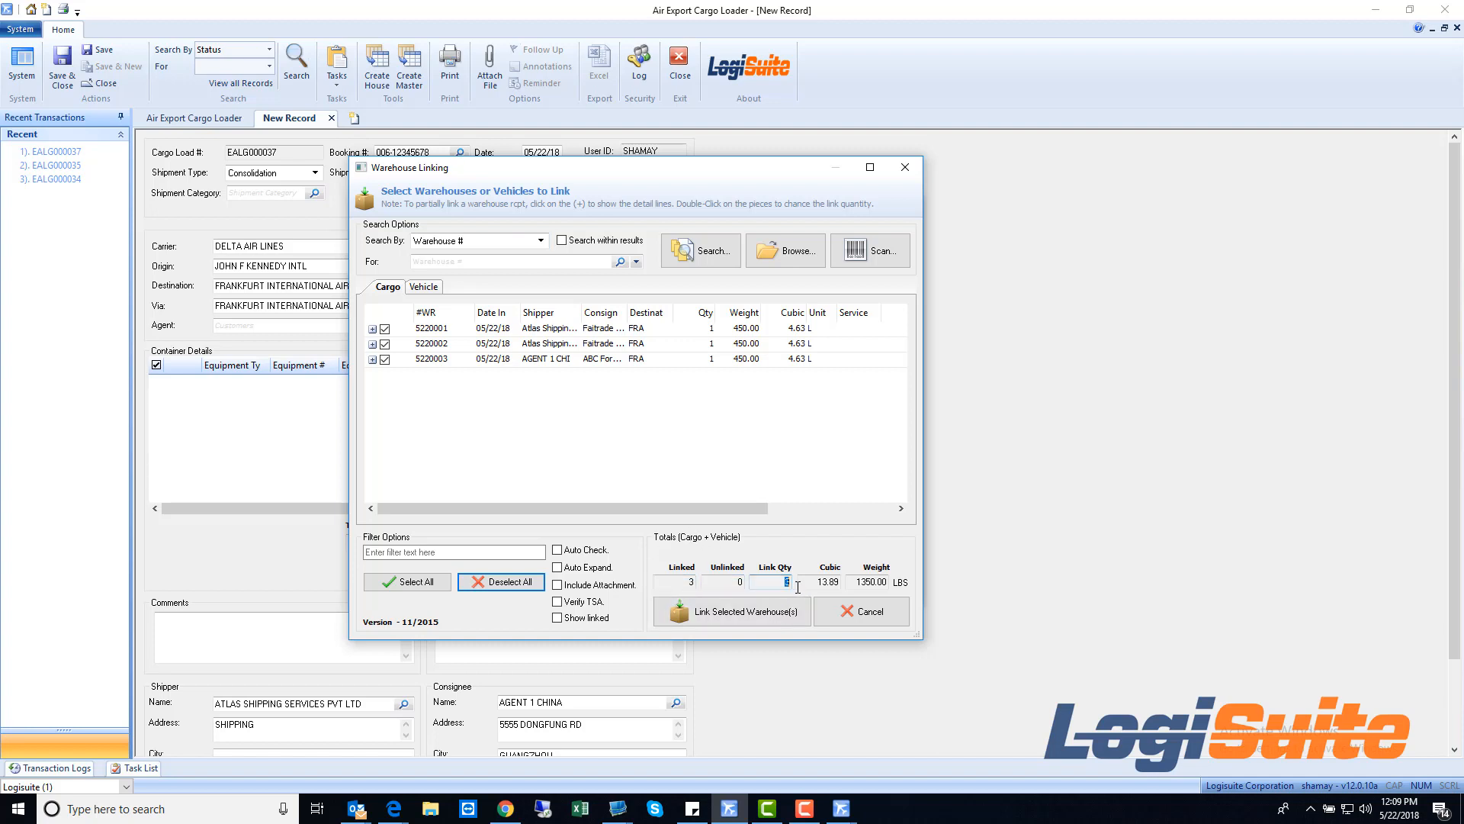
click(742, 610)
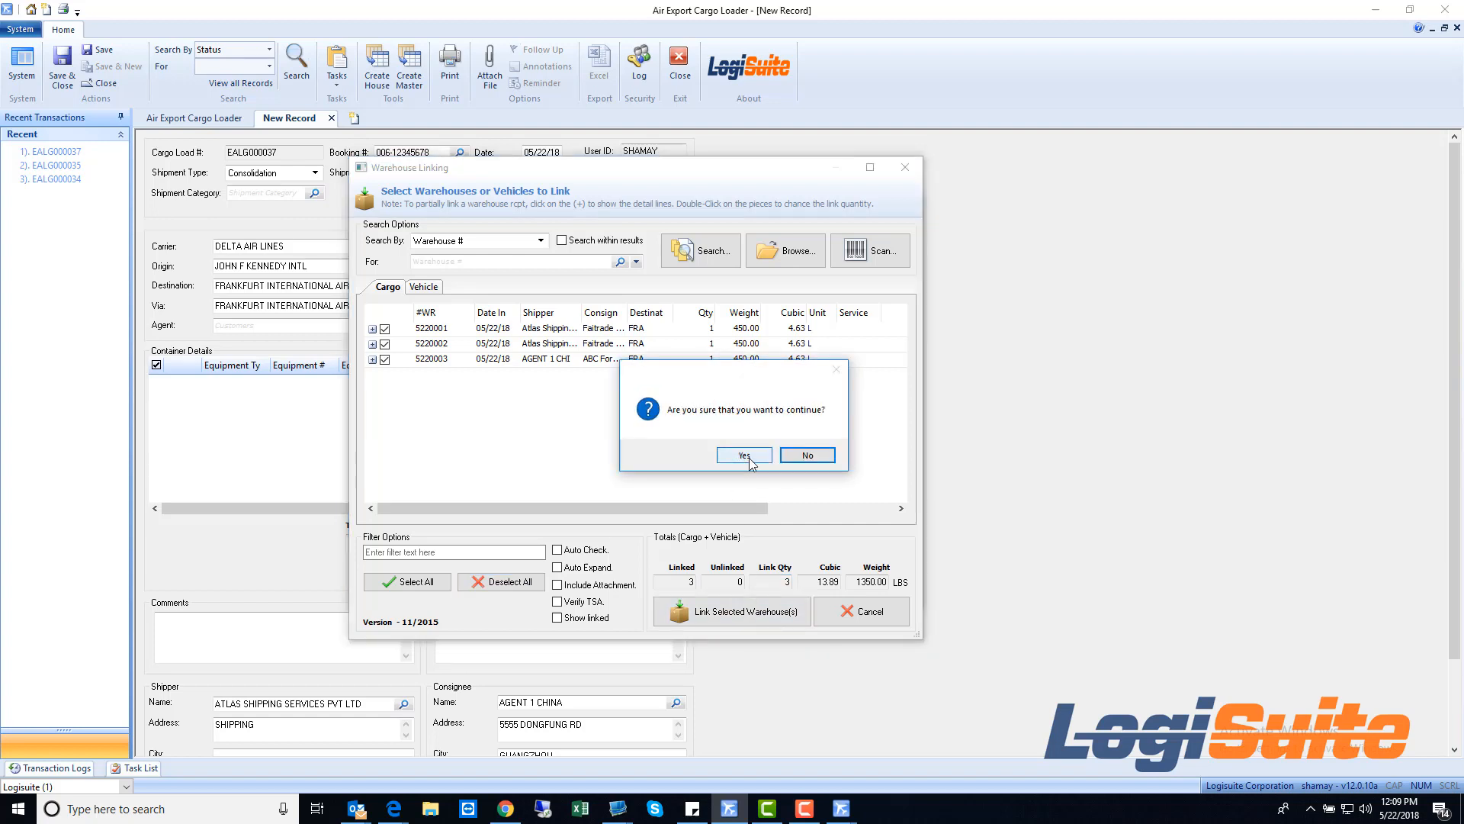
Confirm the link, giving load EALG000037 three pieces totalling 1350.01 lbs and 13.77 cubic feet
click(744, 455)
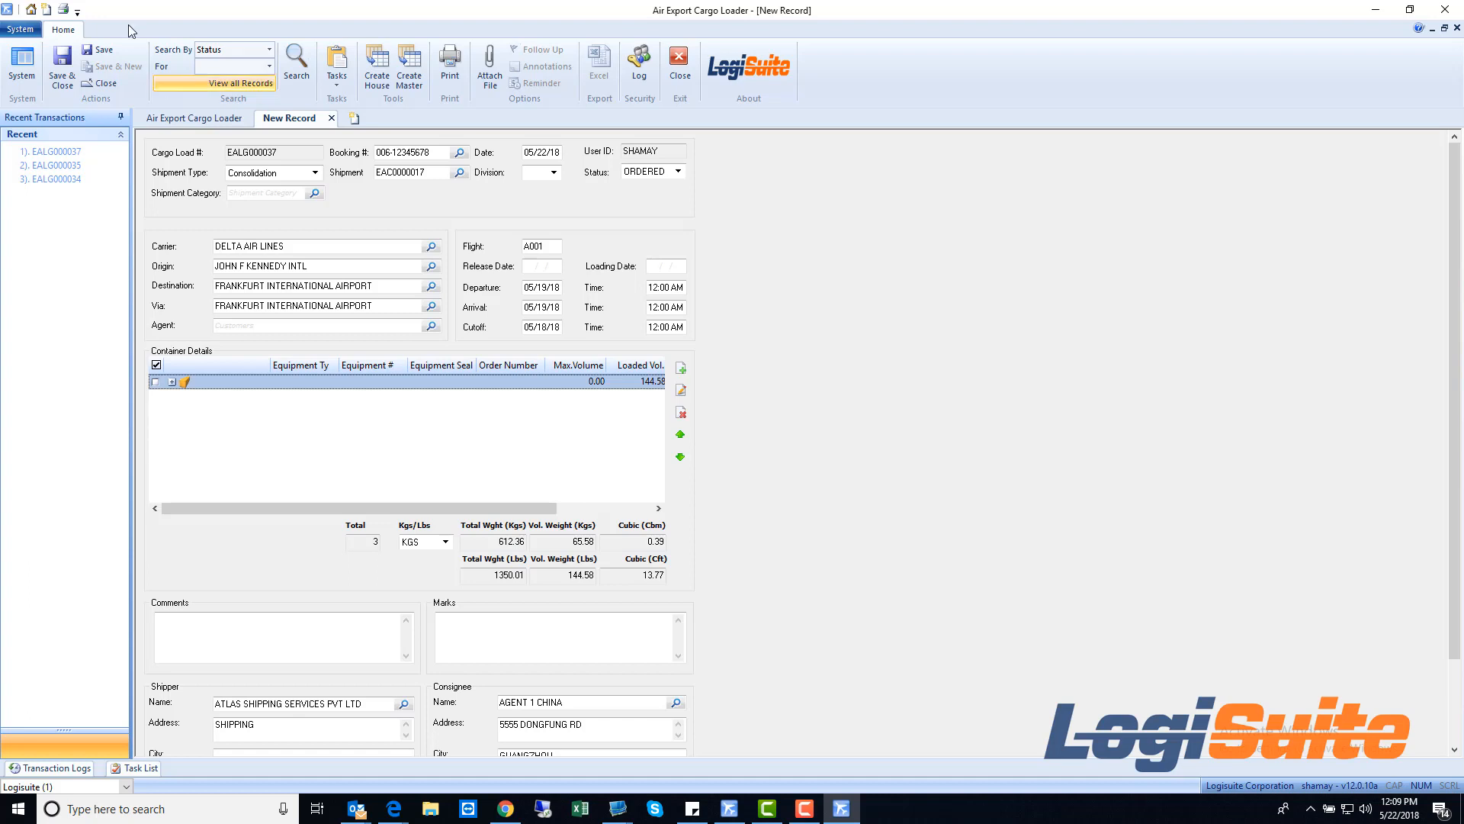
click(98, 48)
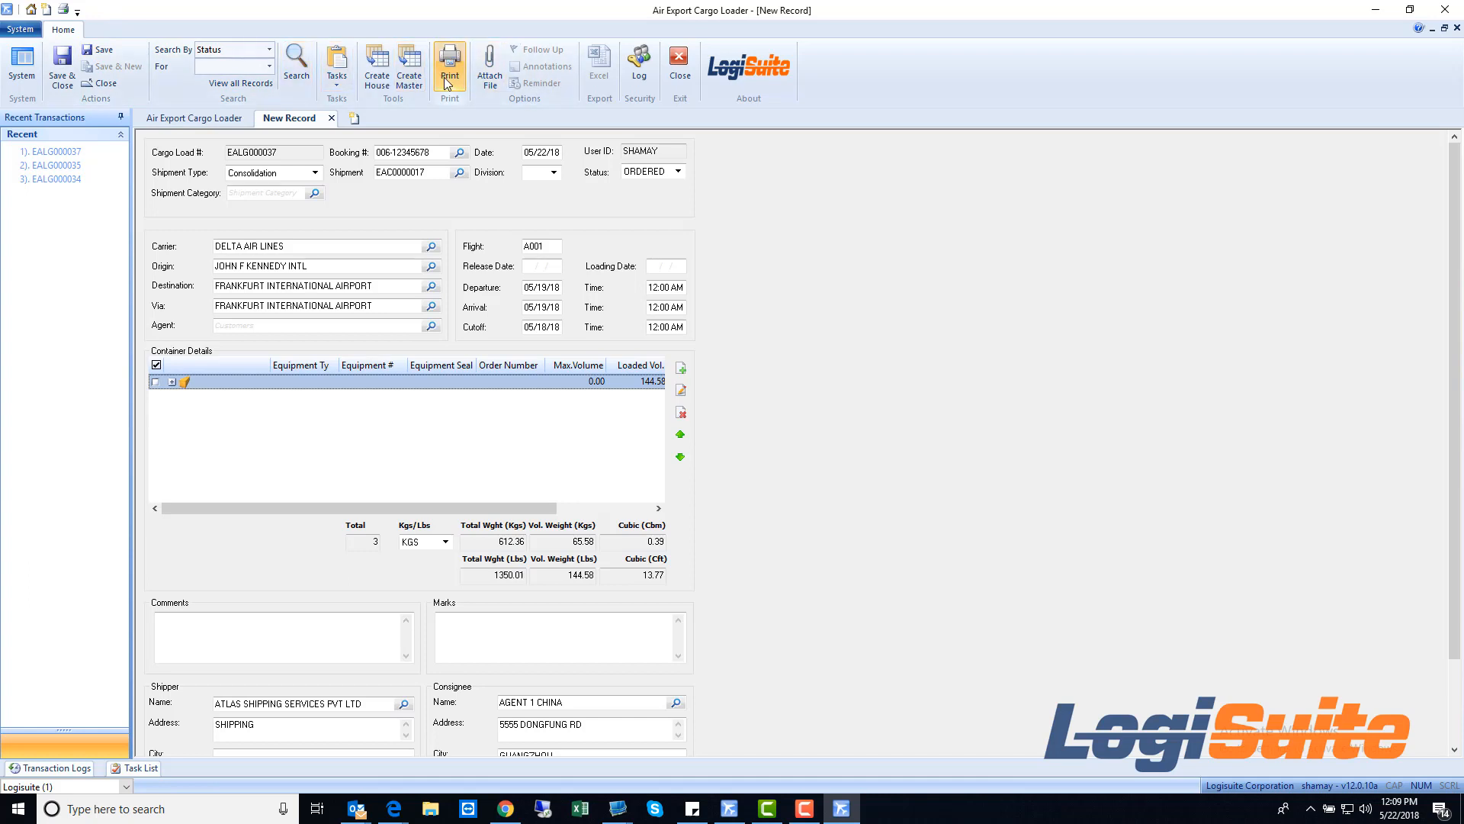
Preview the Load Plan for EALG000037 using the LoadingGuide form
click(449, 60)
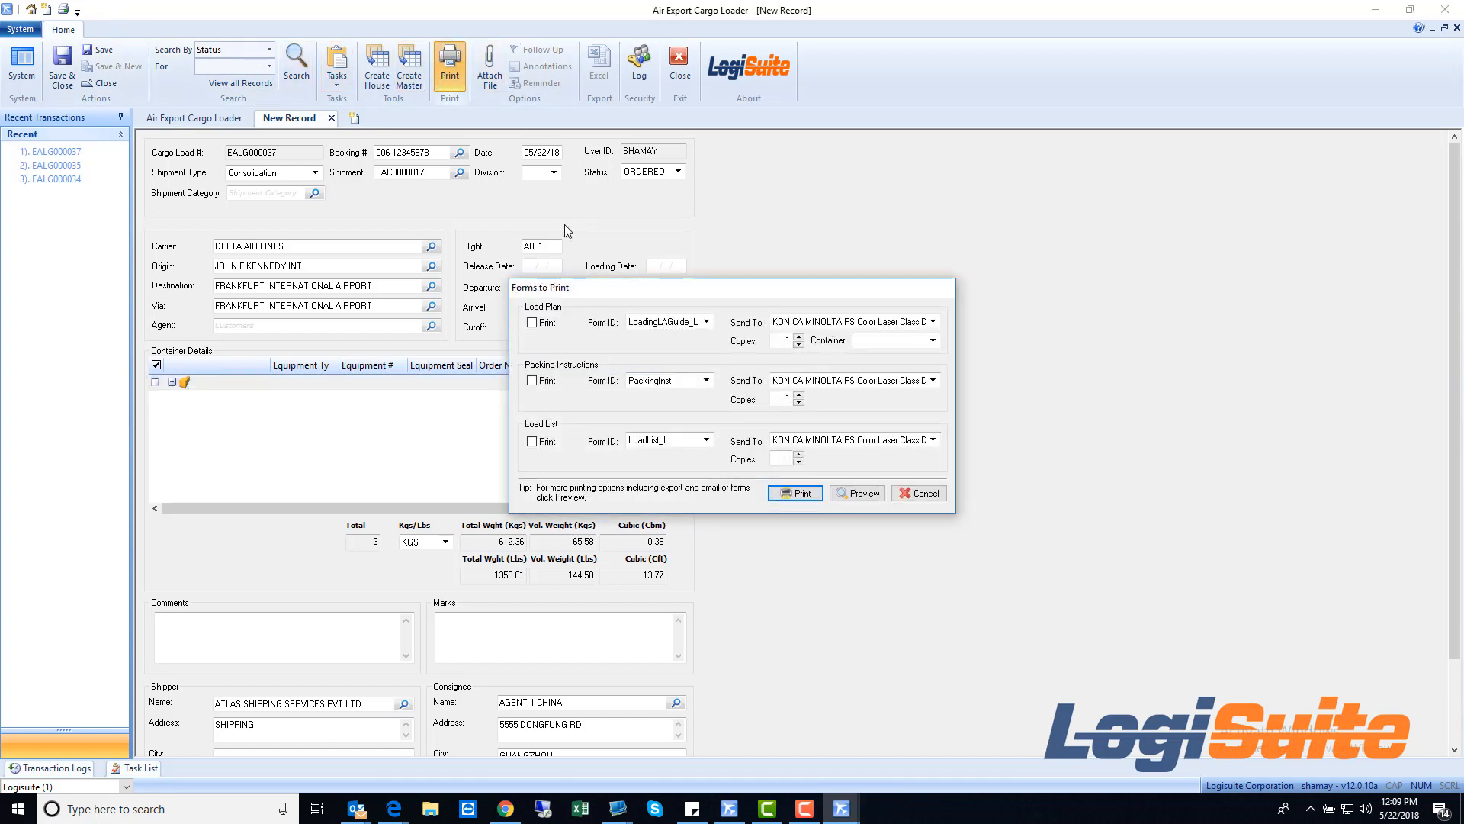
mouse_move(689, 292)
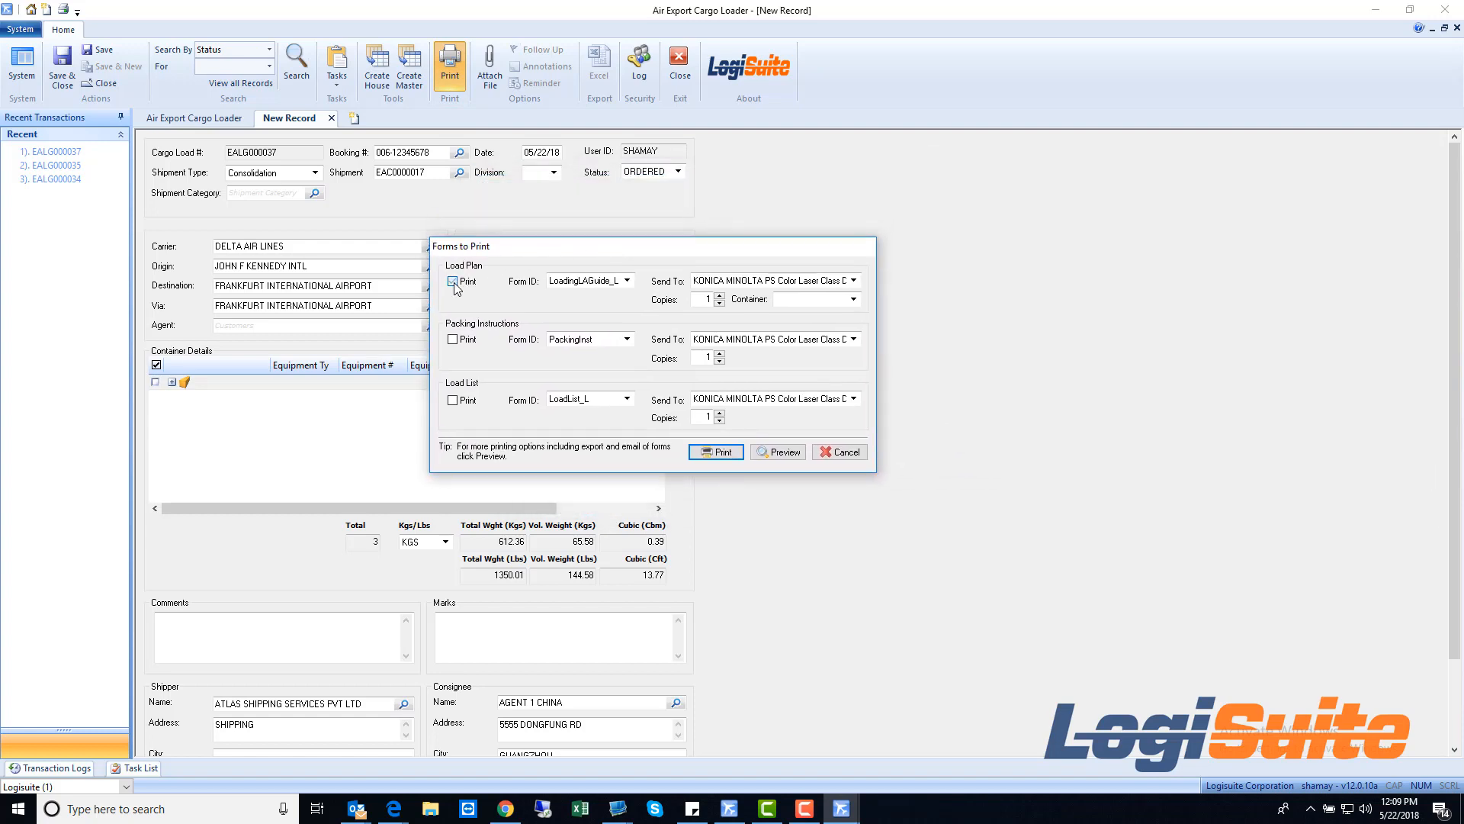
click(624, 280)
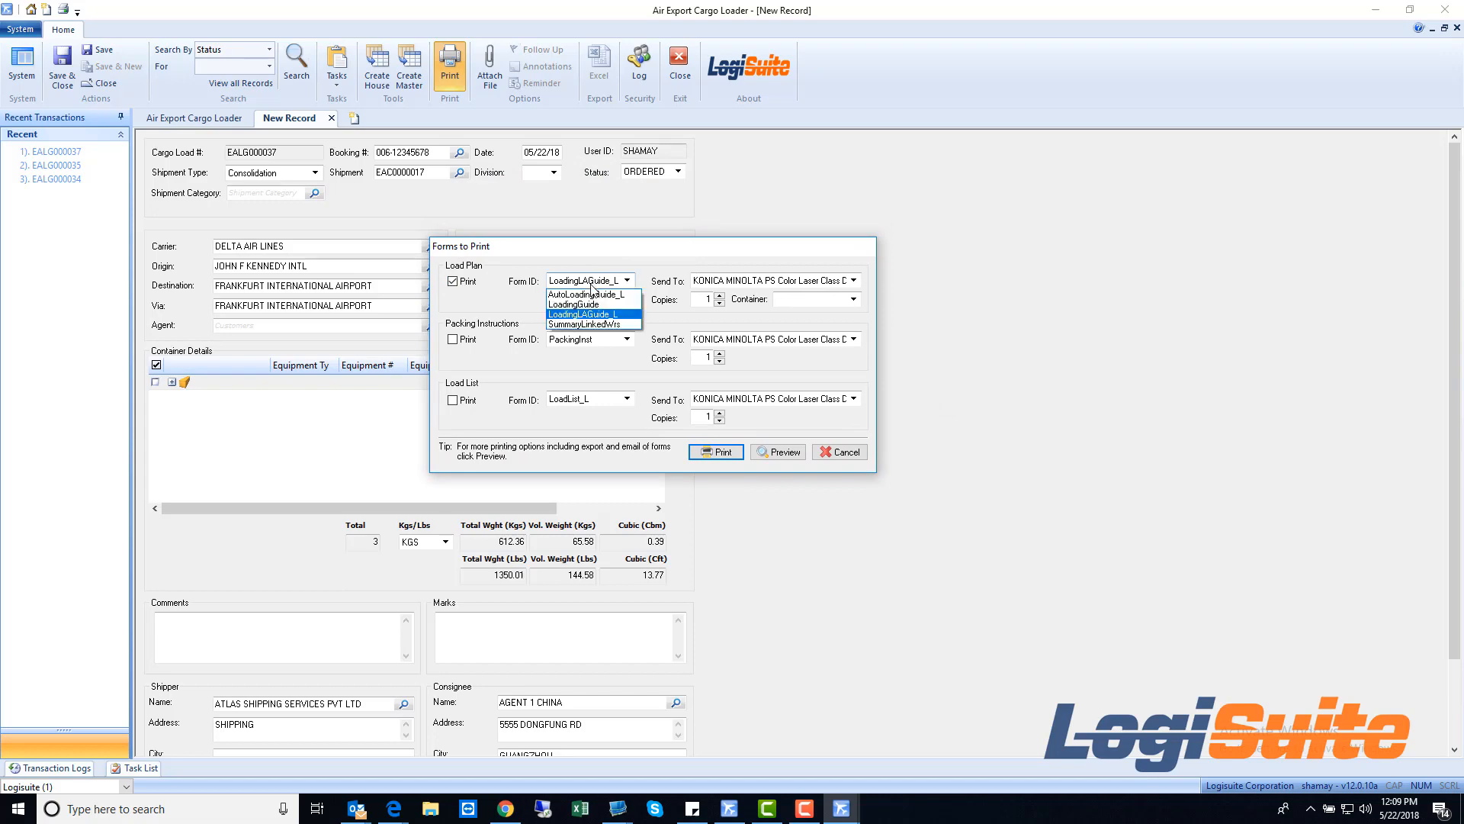
click(574, 303)
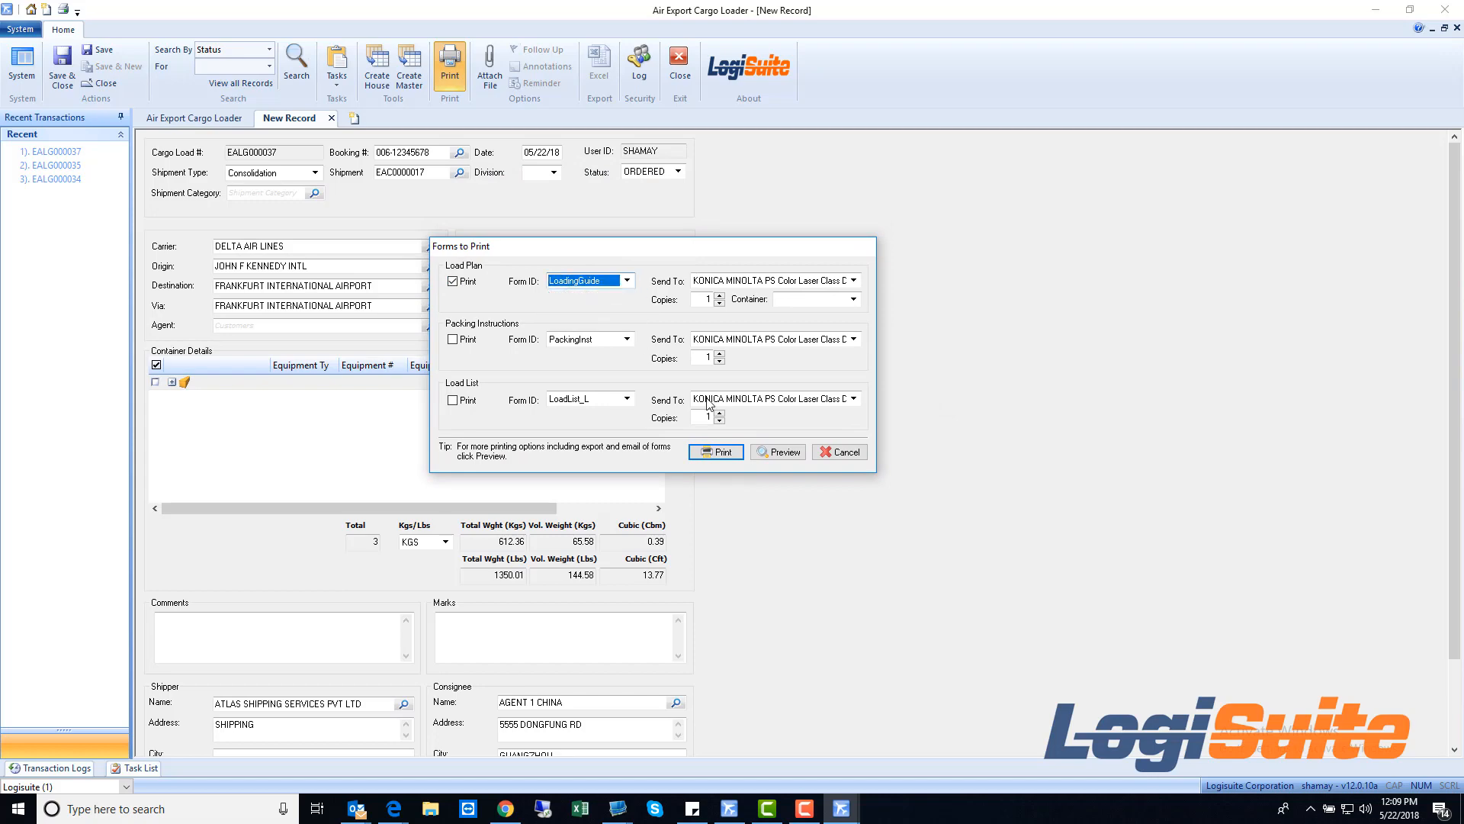
click(838, 451)
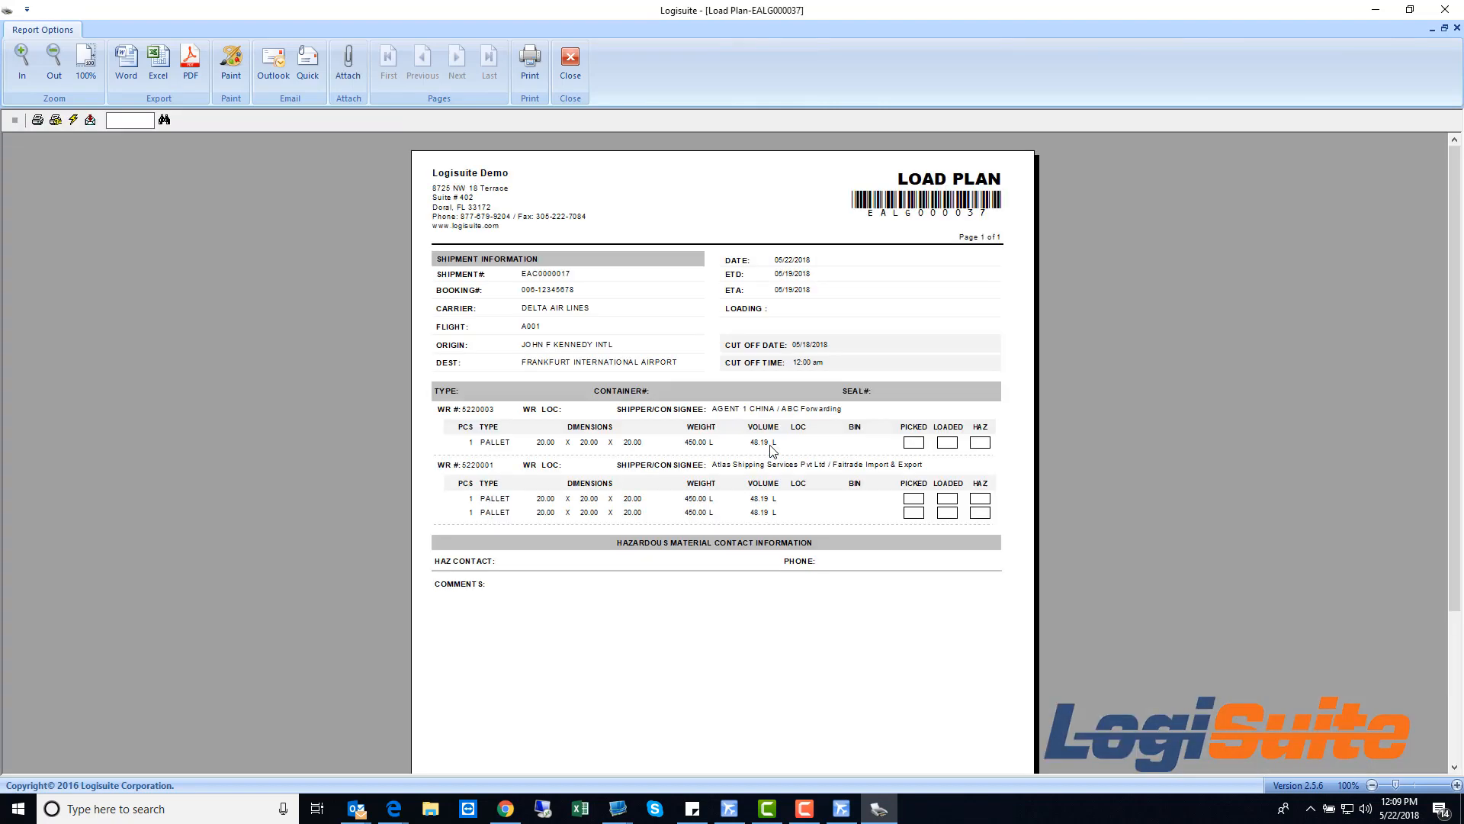
Zoom into the EALG000037 load plan preview, review it, and close it
click(25, 56)
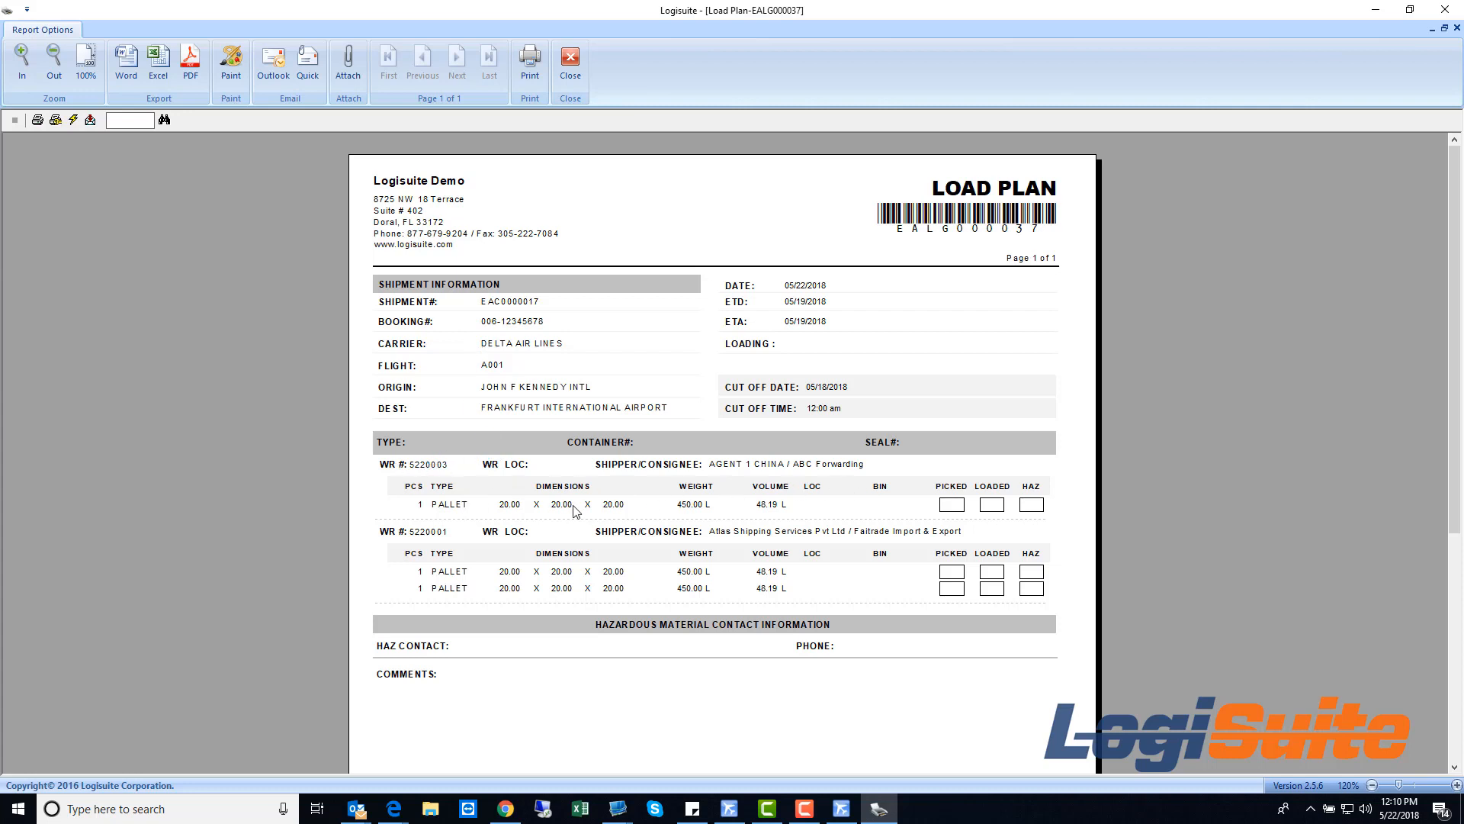
mouse_move(896, 669)
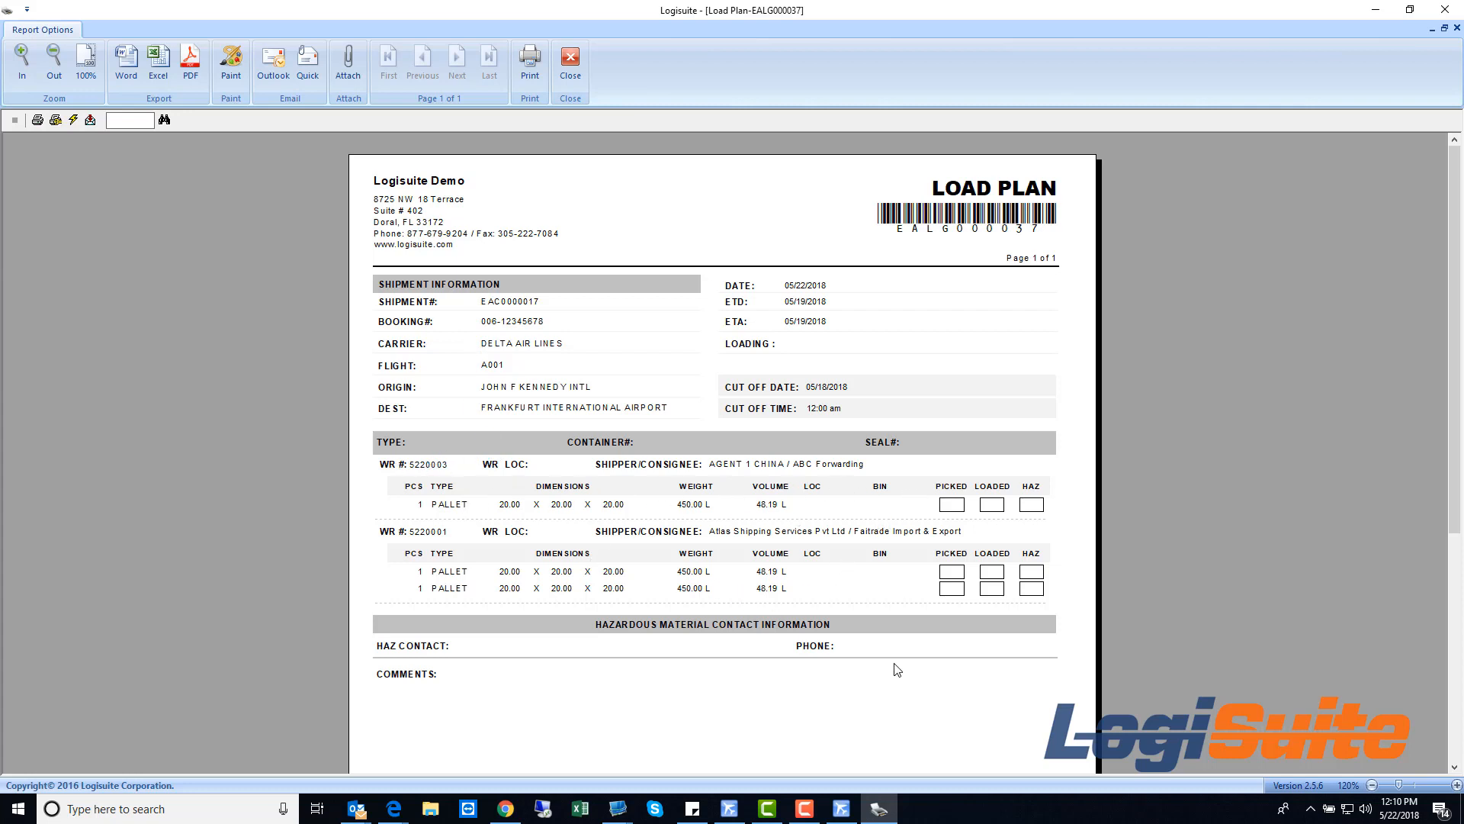
mouse_move(1023, 639)
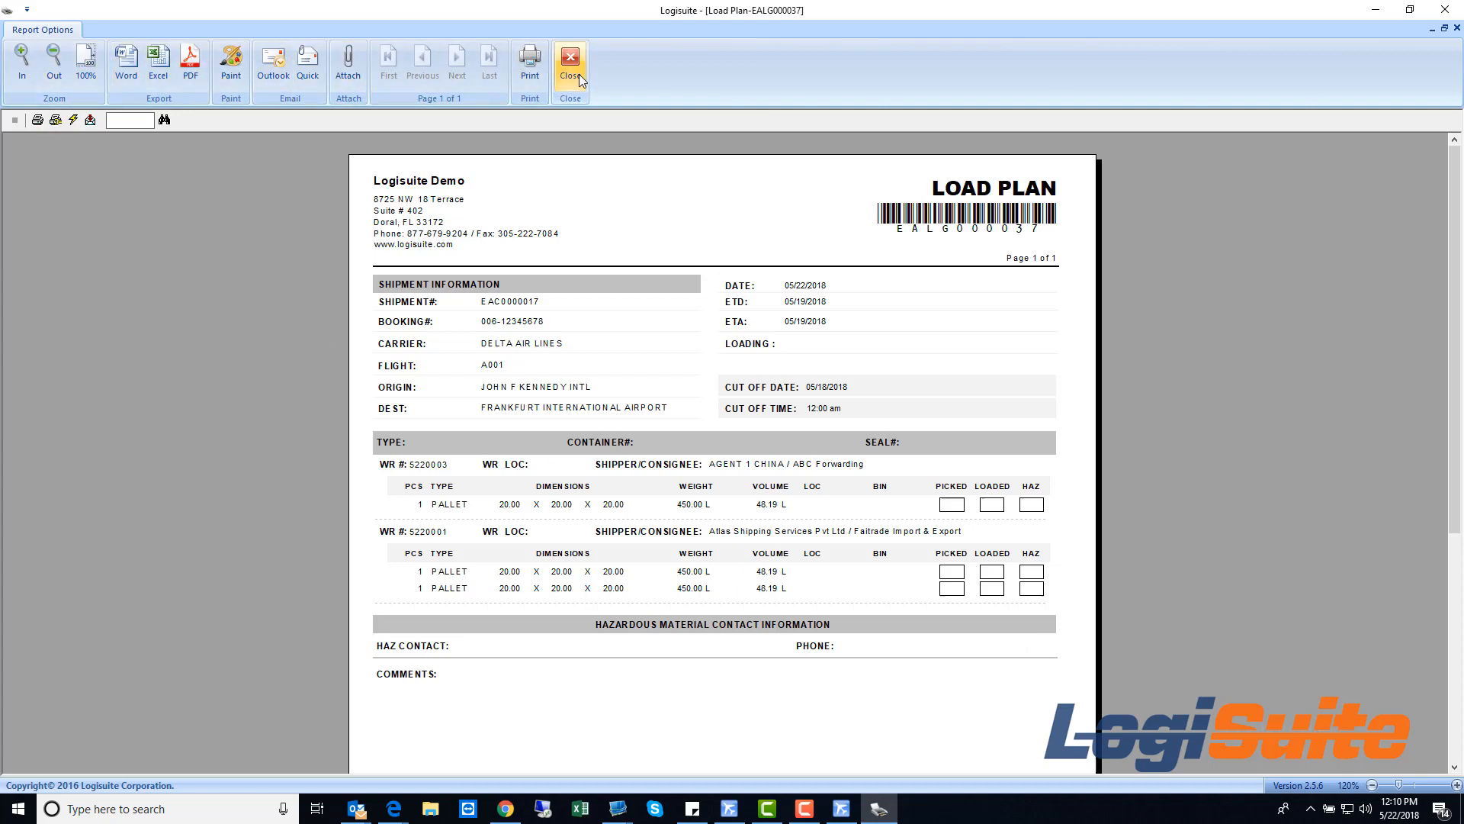
click(570, 61)
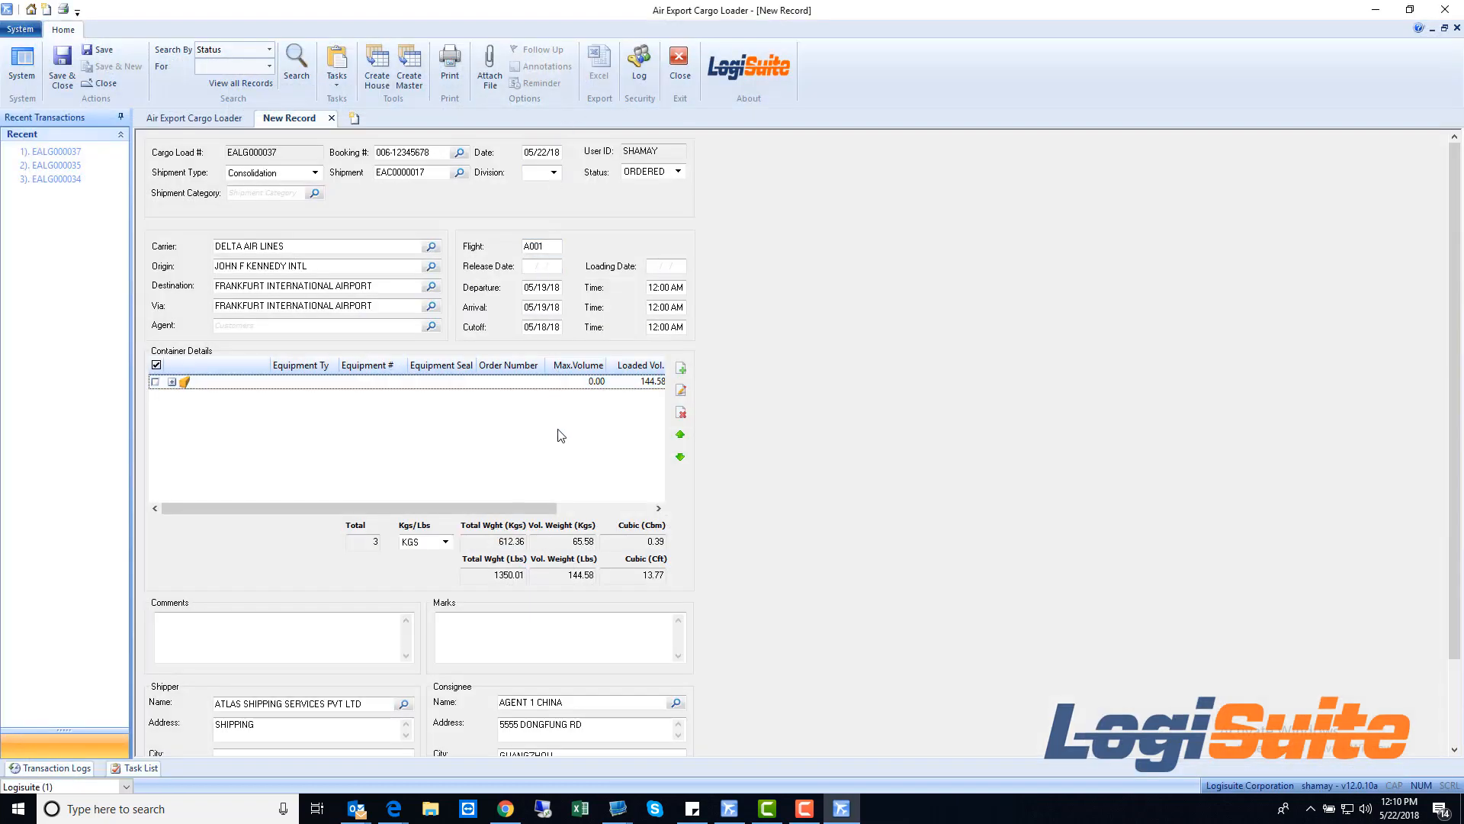
mouse_move(507, 430)
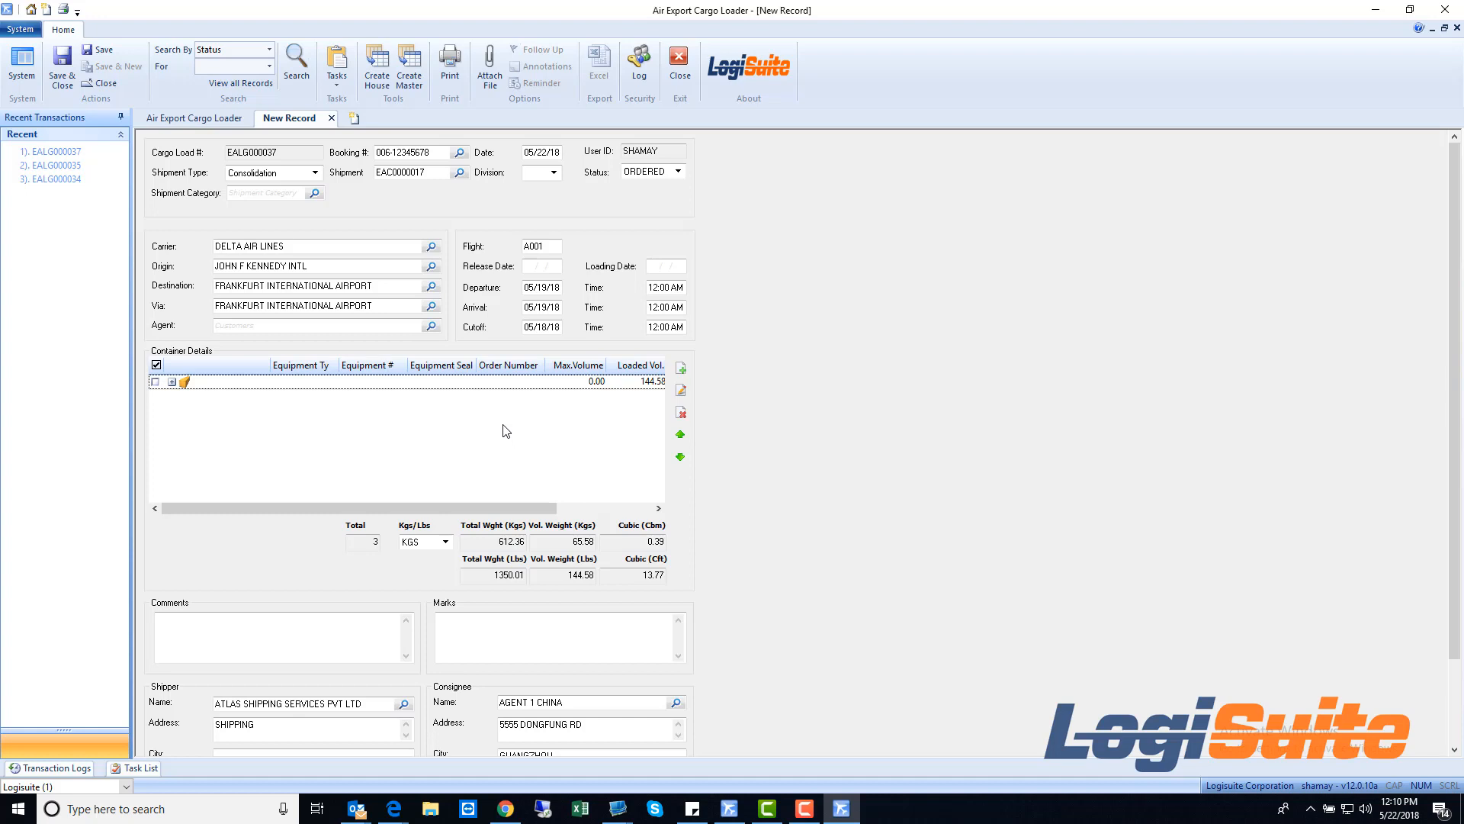
mouse_move(375, 67)
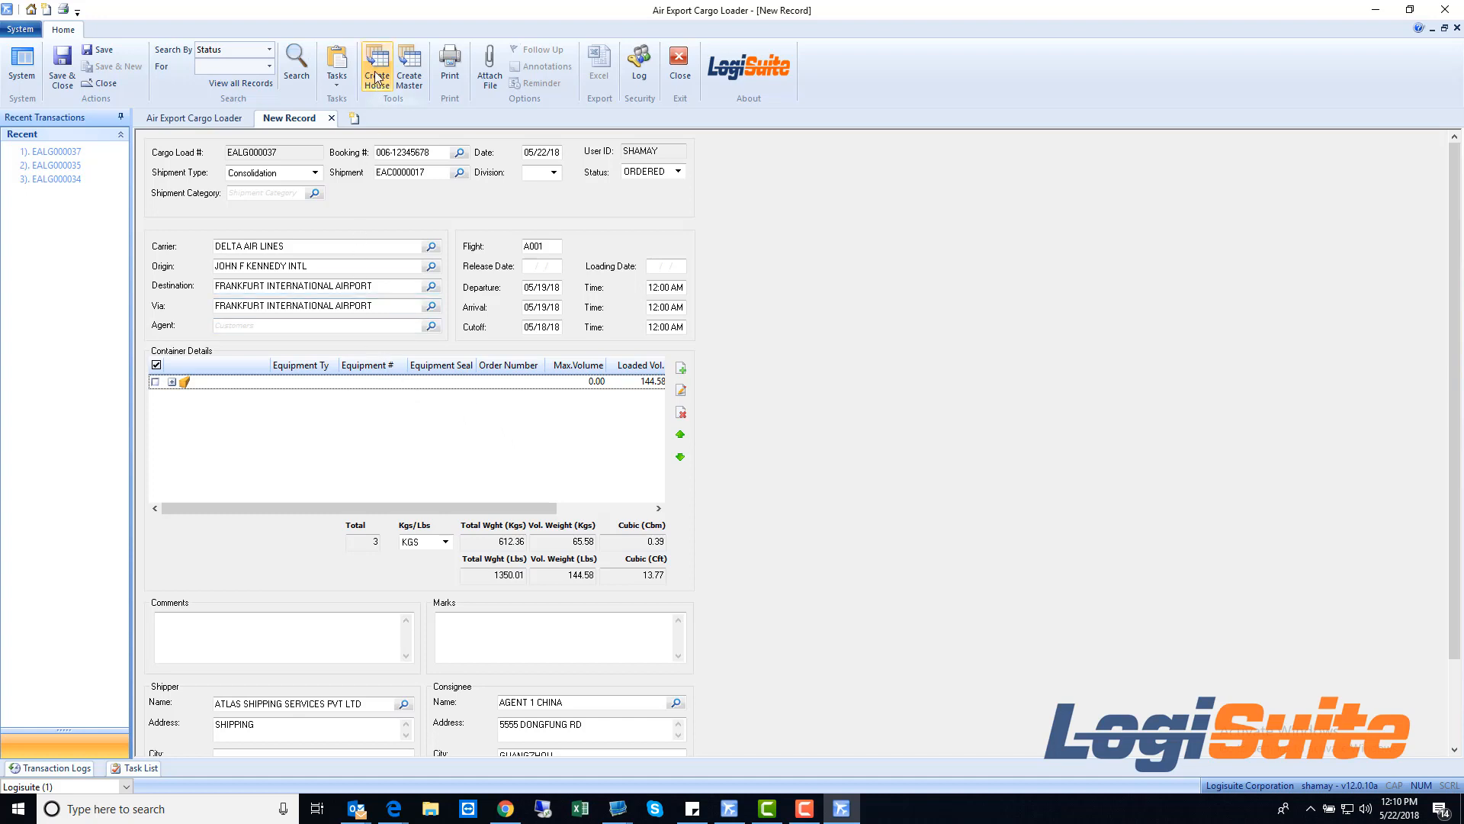
mouse_move(410, 69)
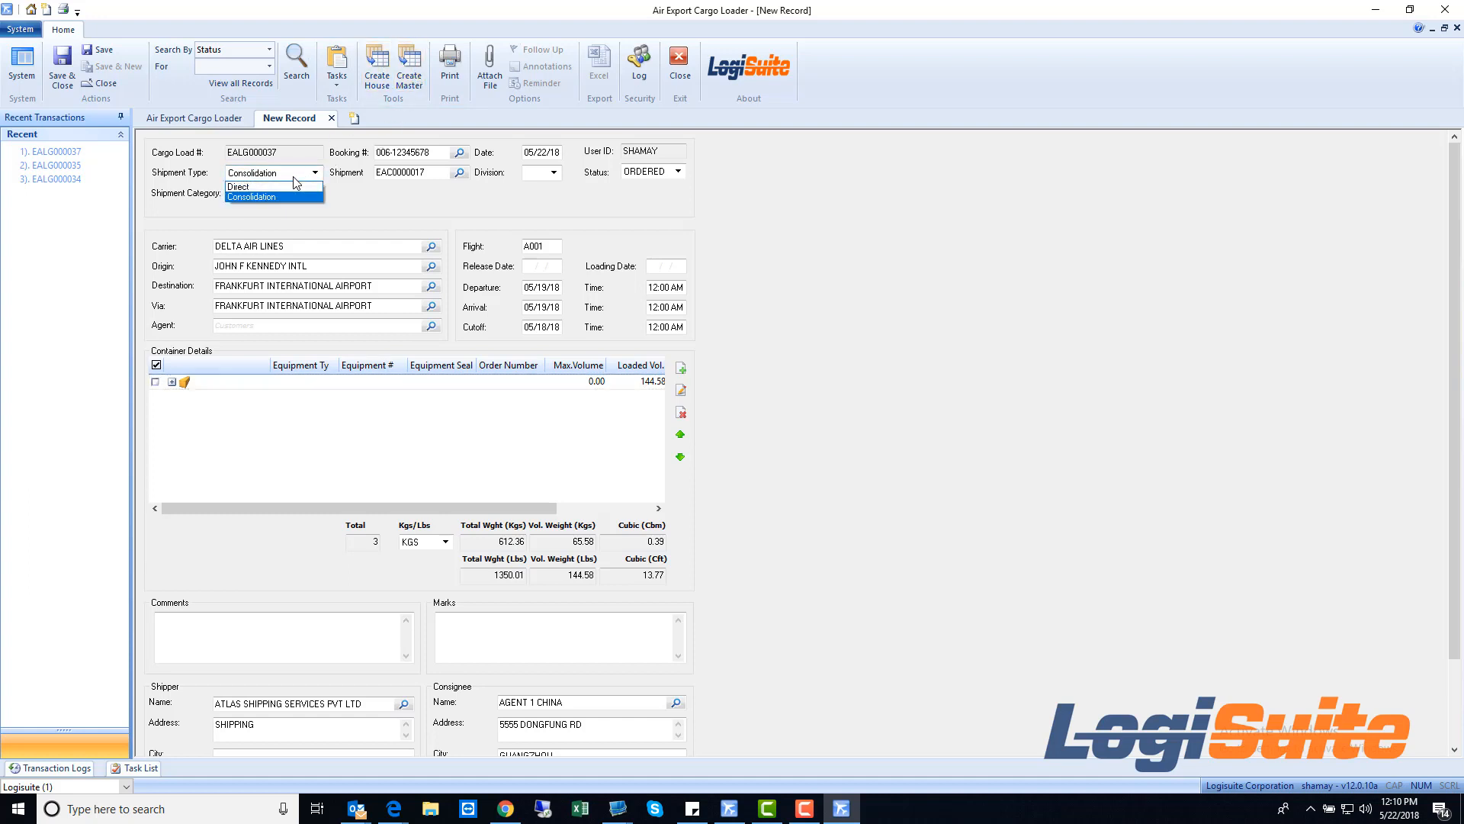
click(238, 186)
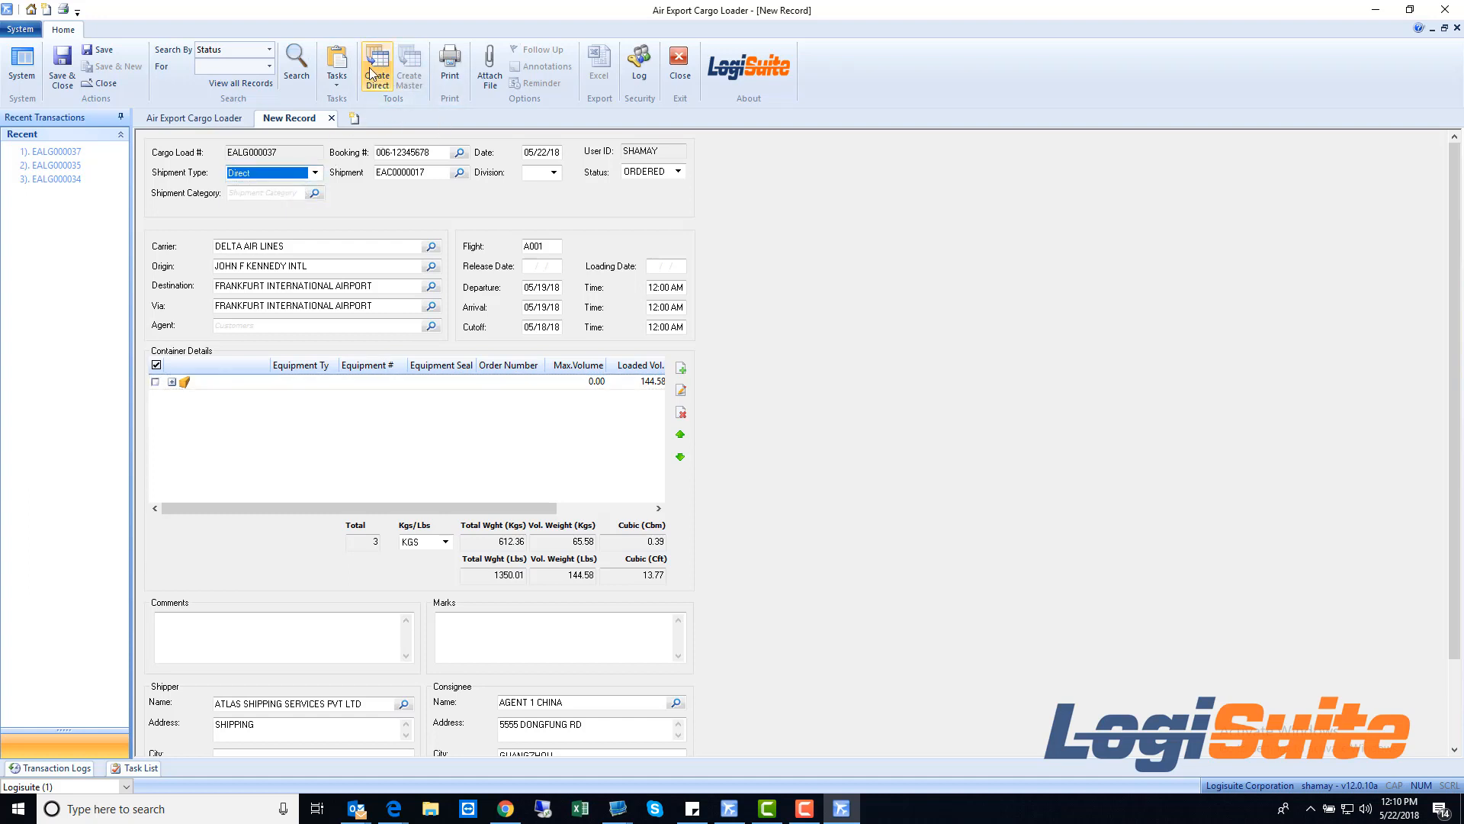
click(315, 171)
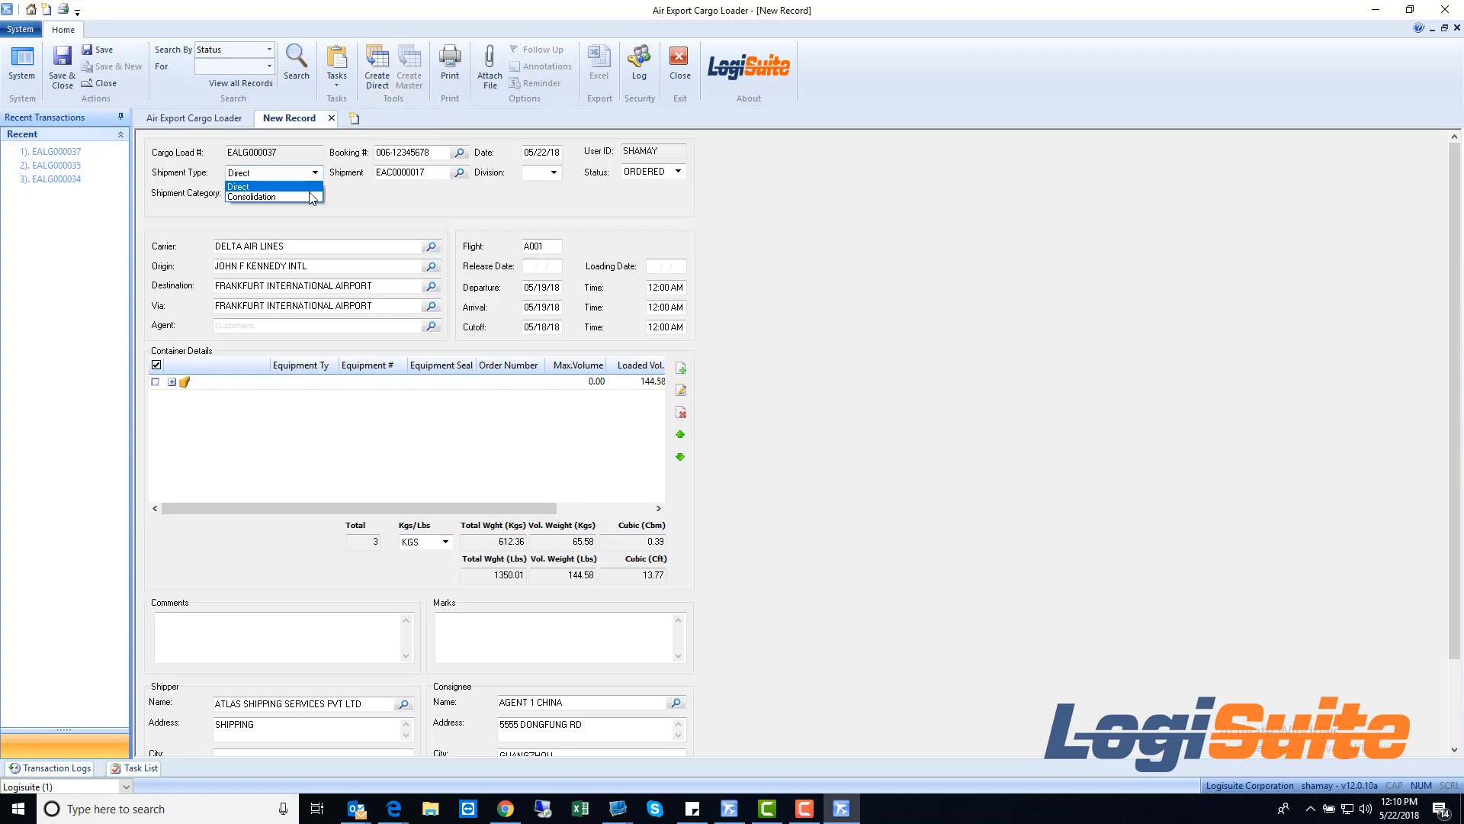
click(252, 196)
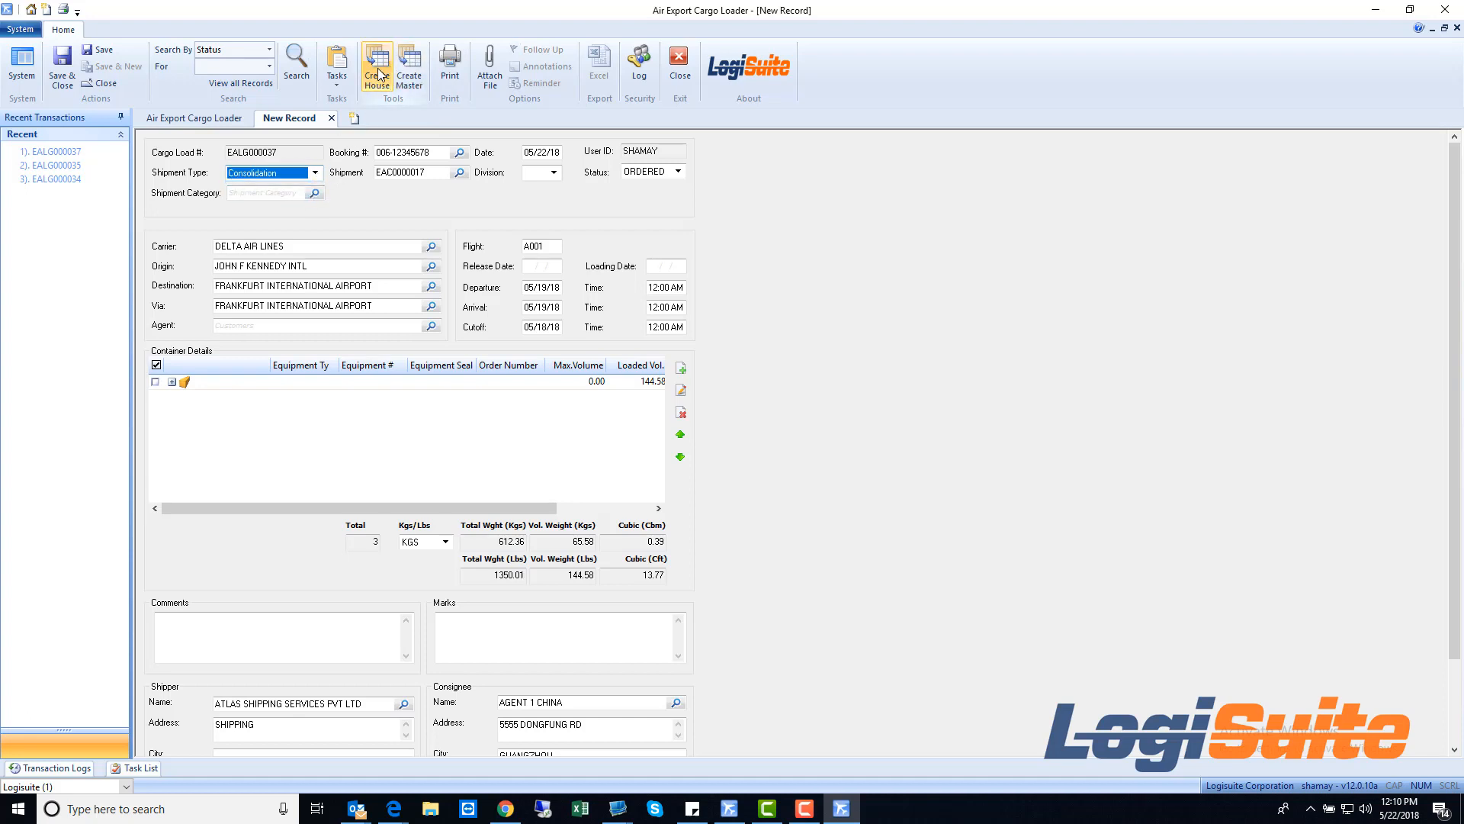
Try grouping houses by Consignee and Warehouses, ending on C - Consignee (groups 0001, ABCFOR)
click(375, 63)
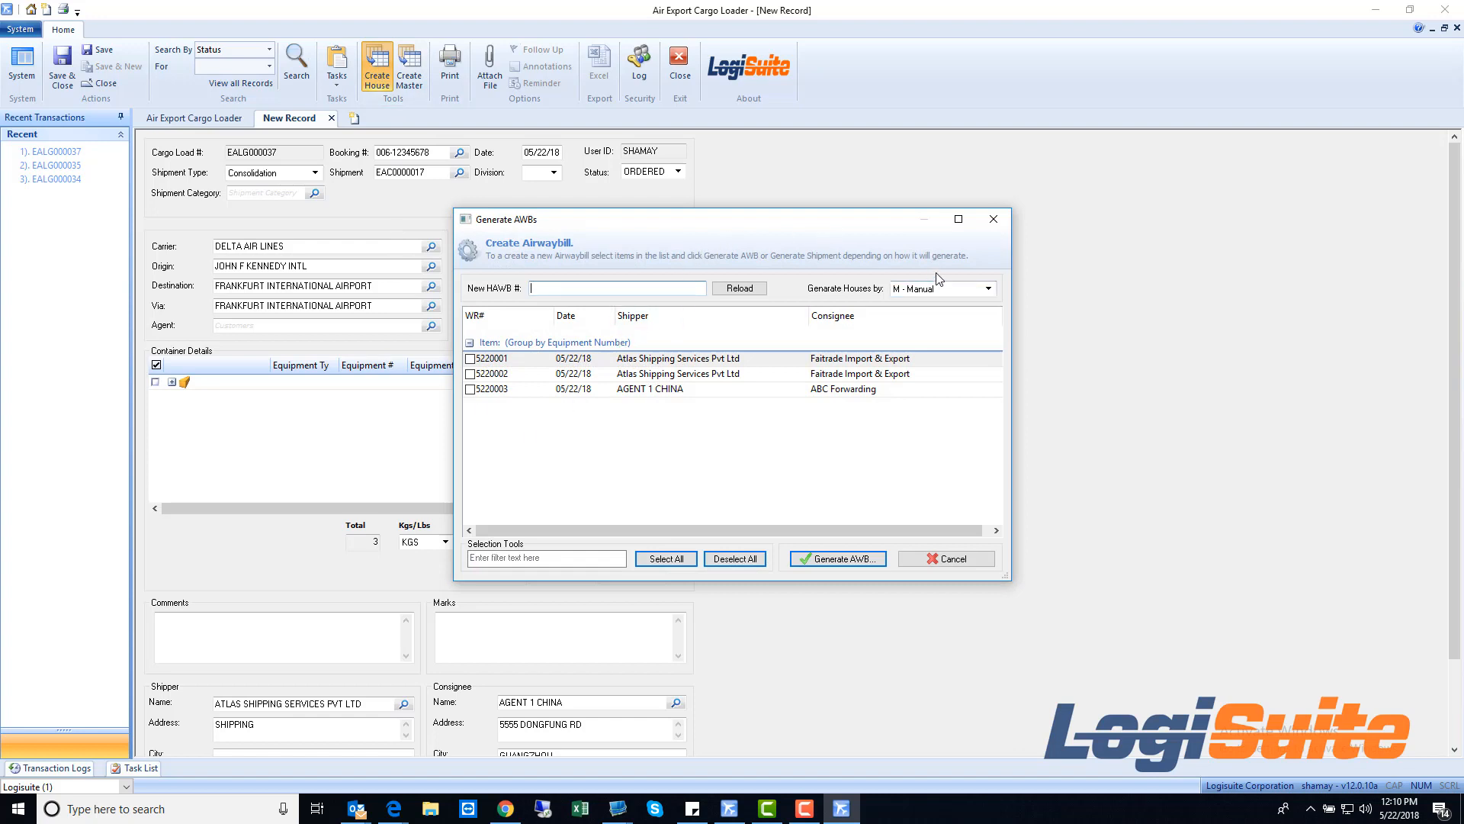
mouse_move(976, 298)
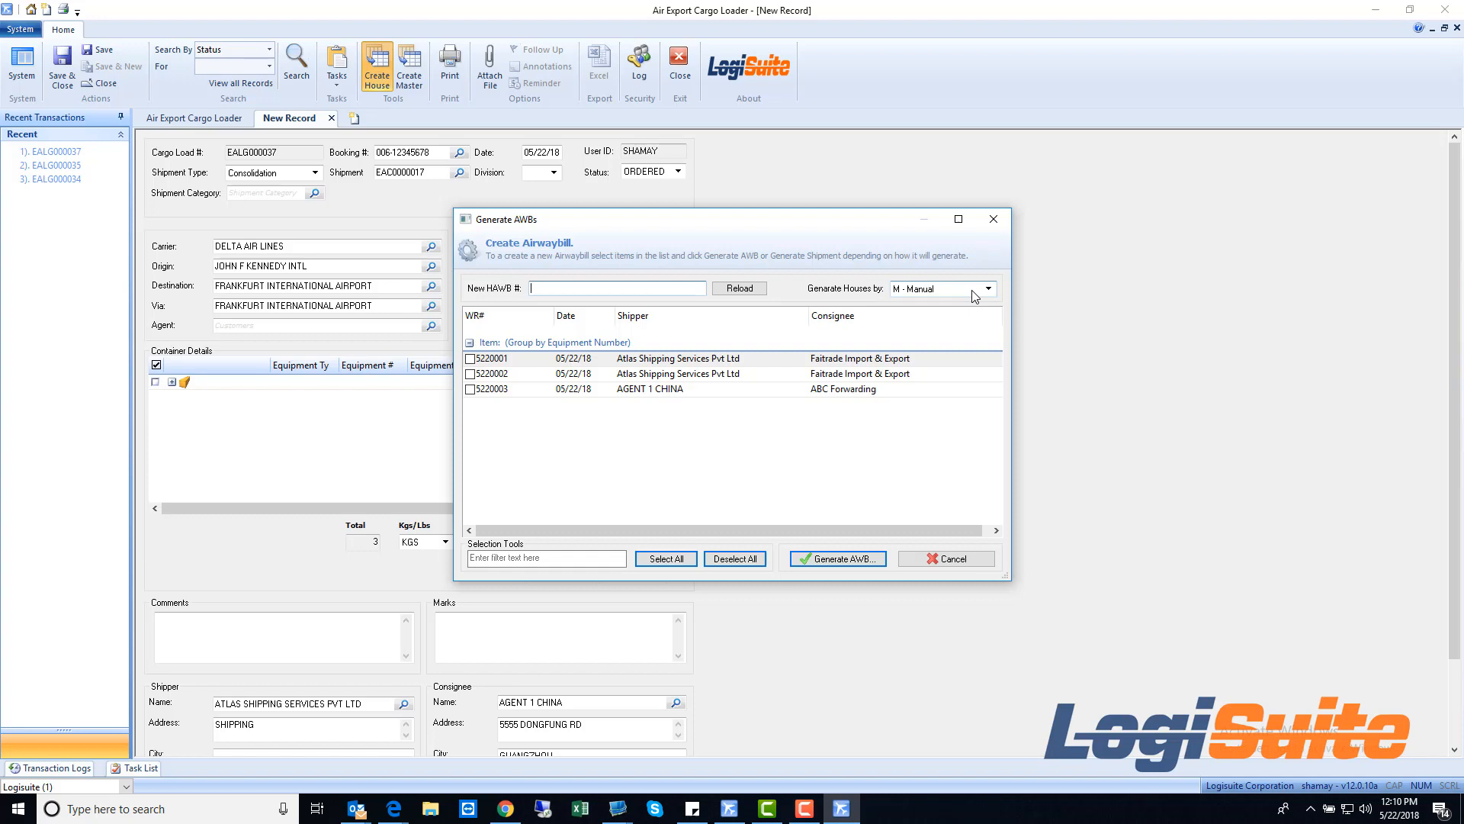
click(988, 288)
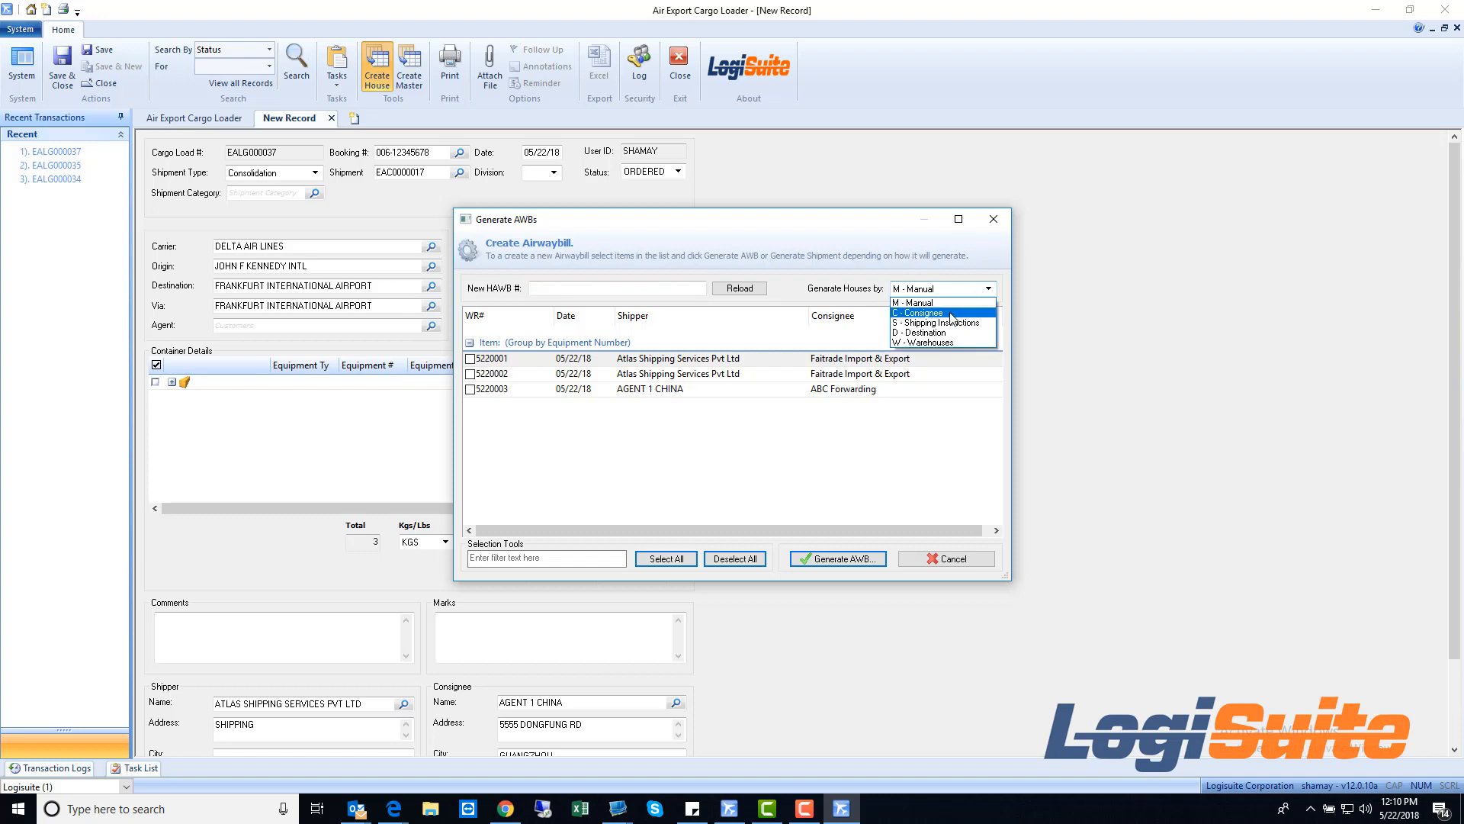
click(917, 312)
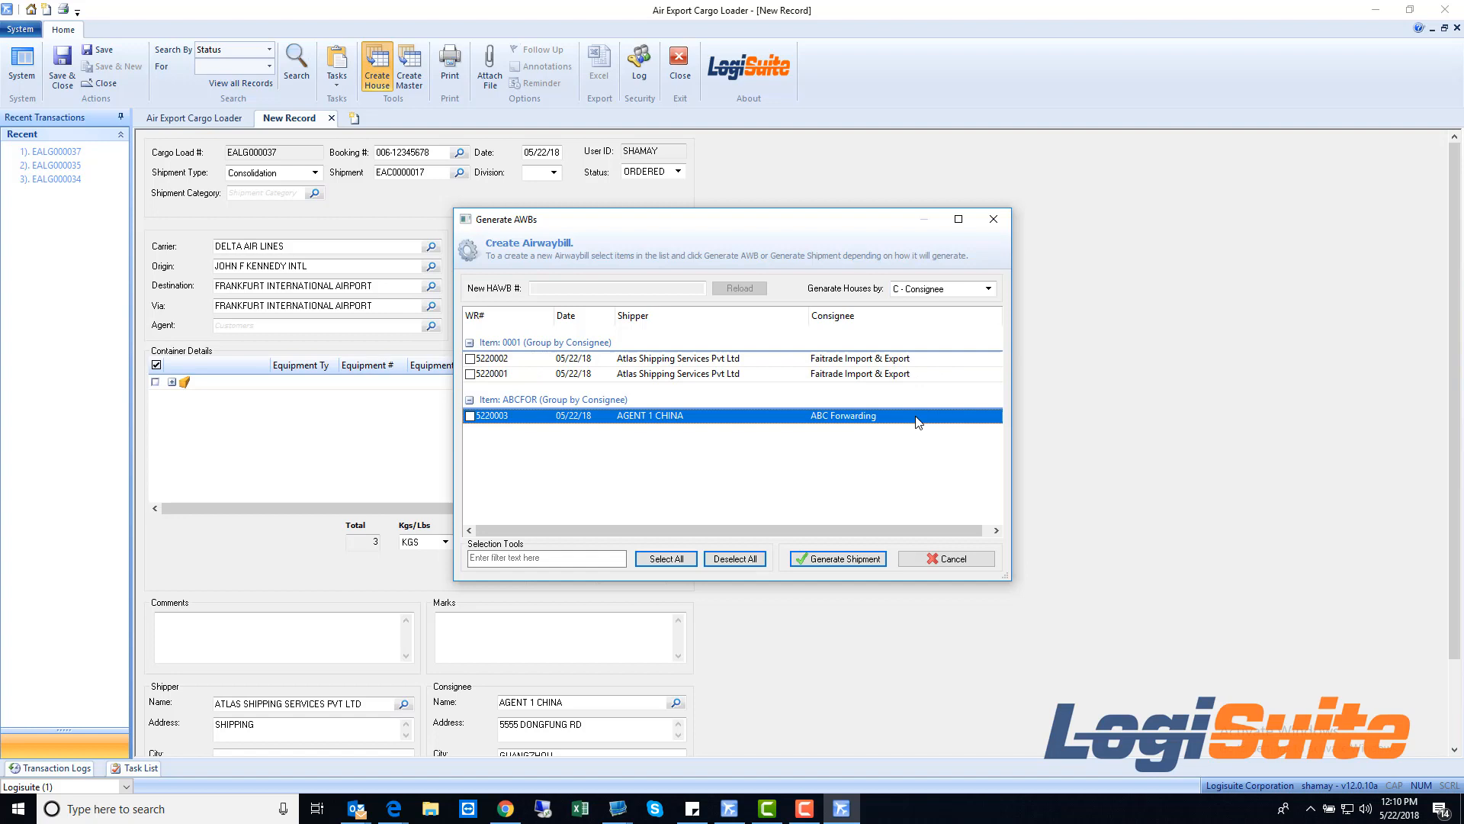
mouse_move(772, 475)
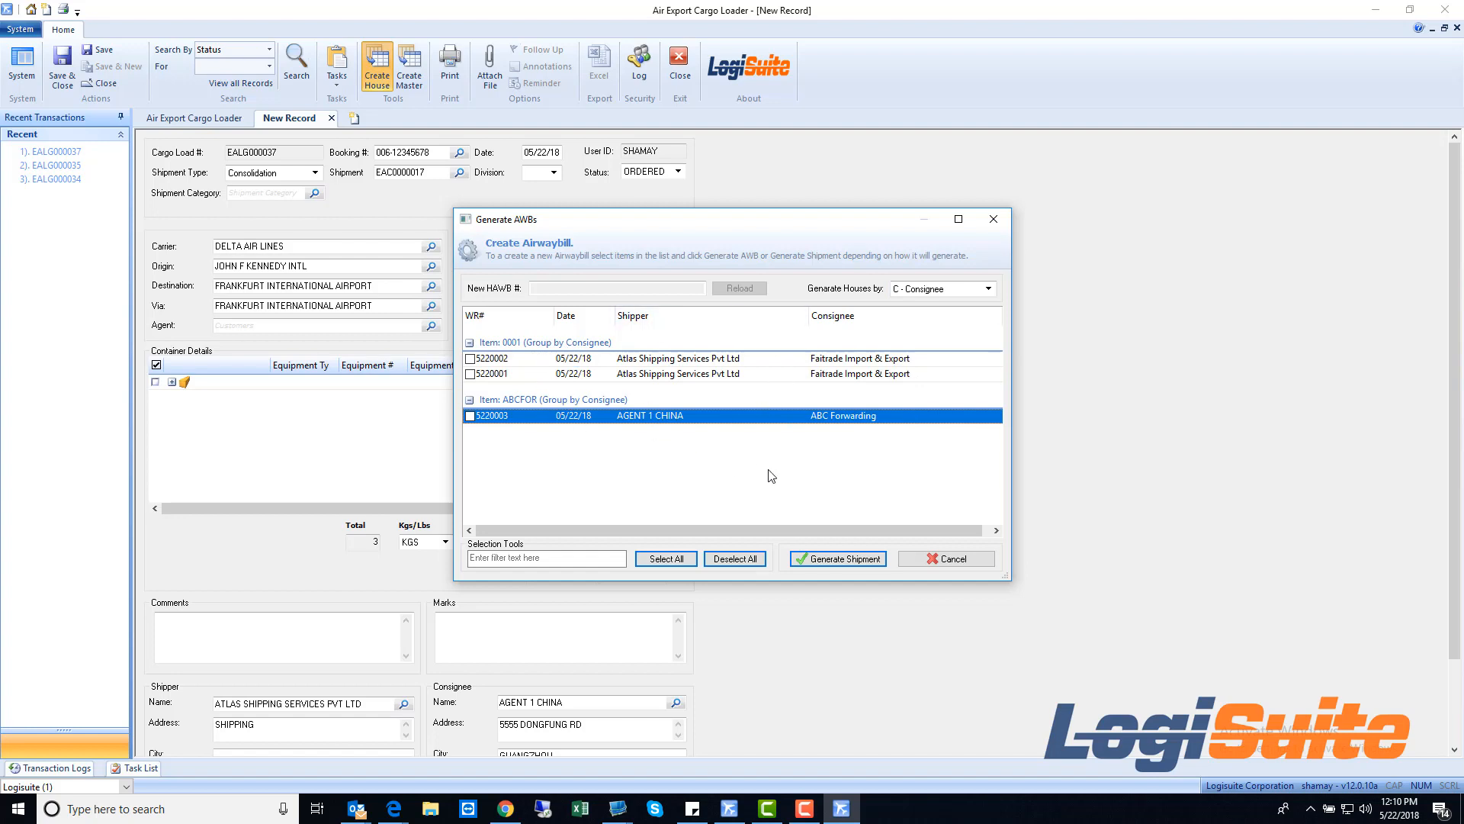
click(987, 288)
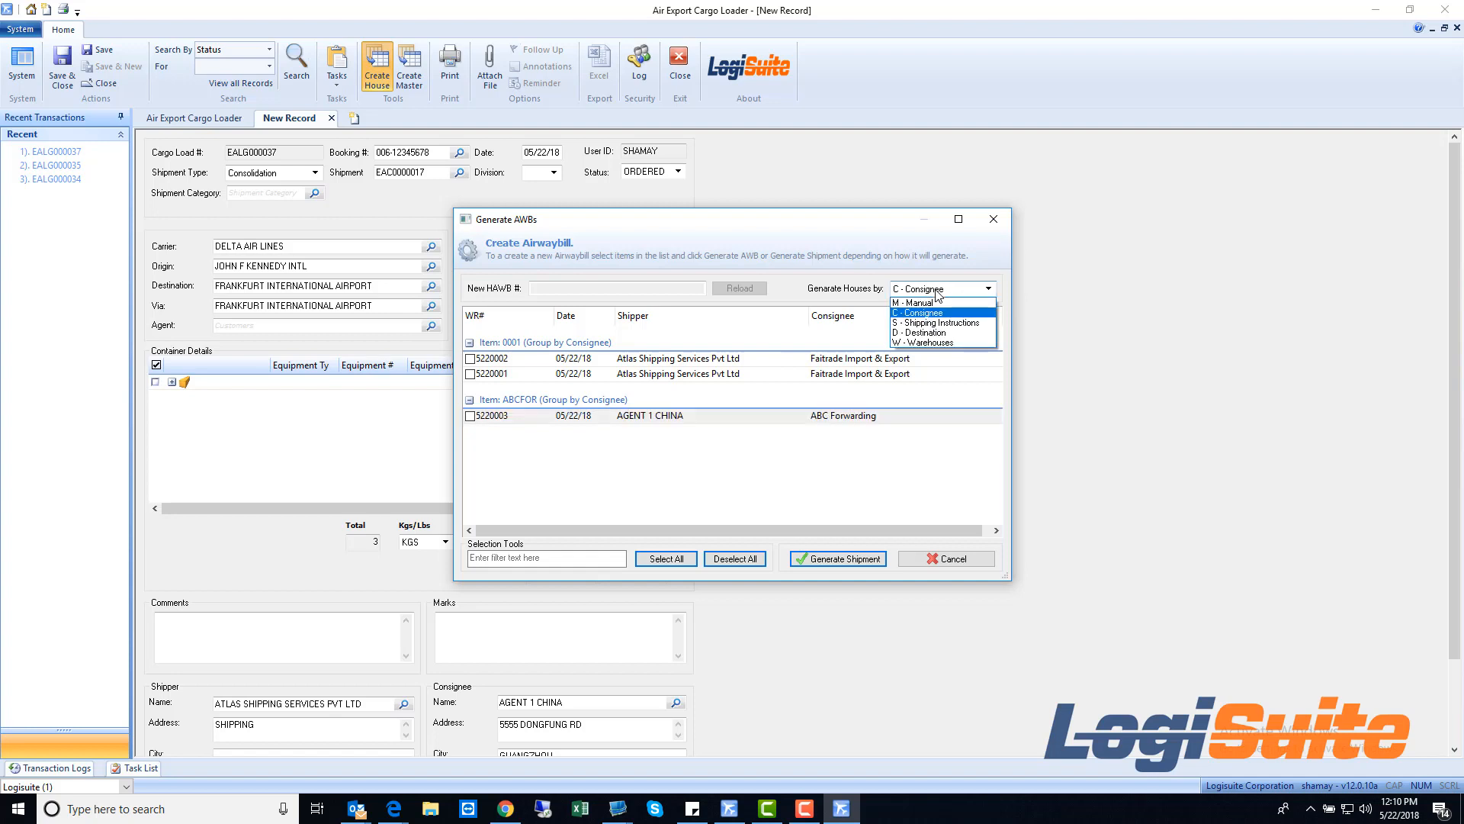
click(931, 341)
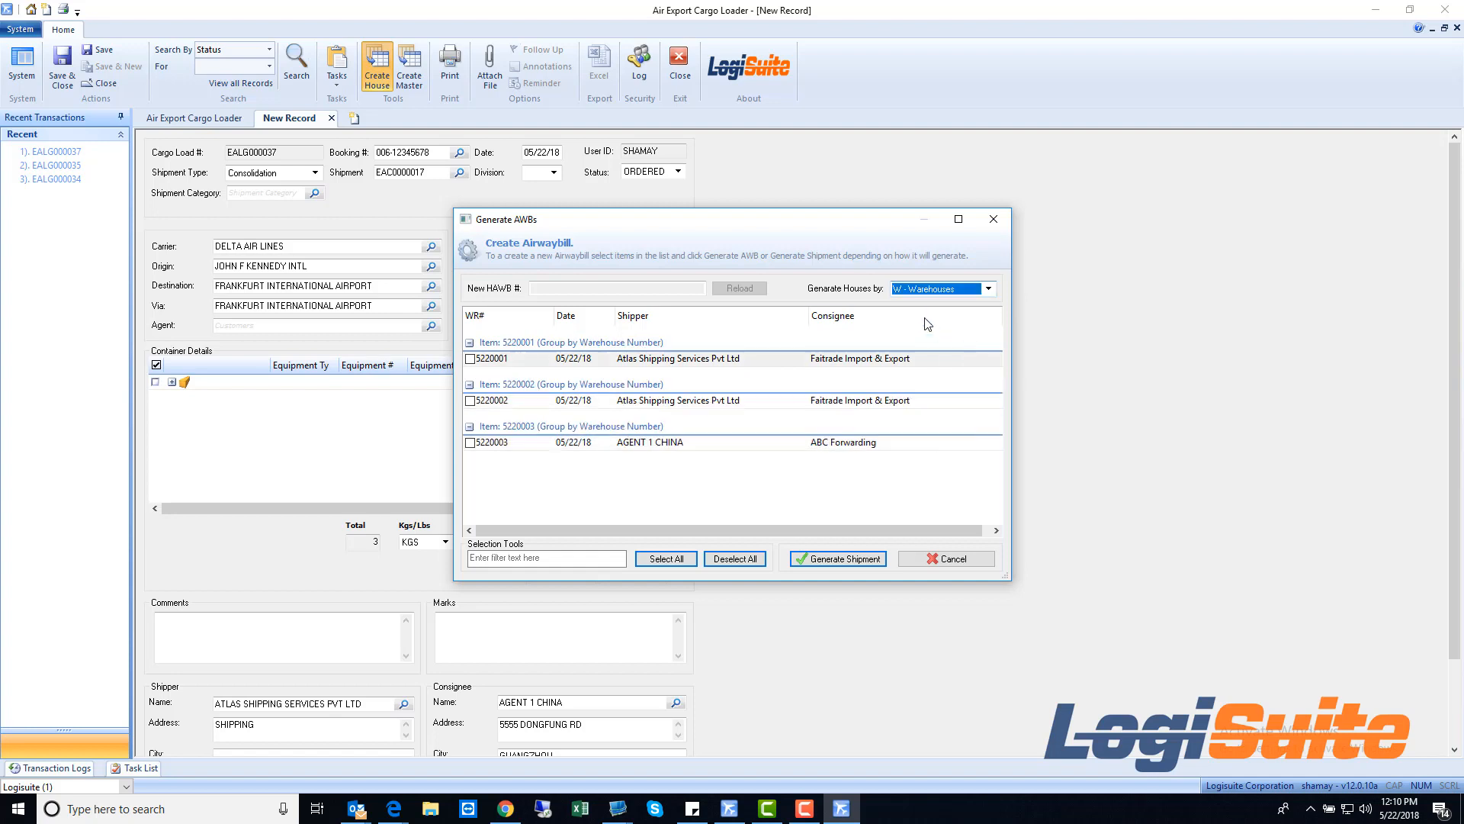
mouse_move(990, 308)
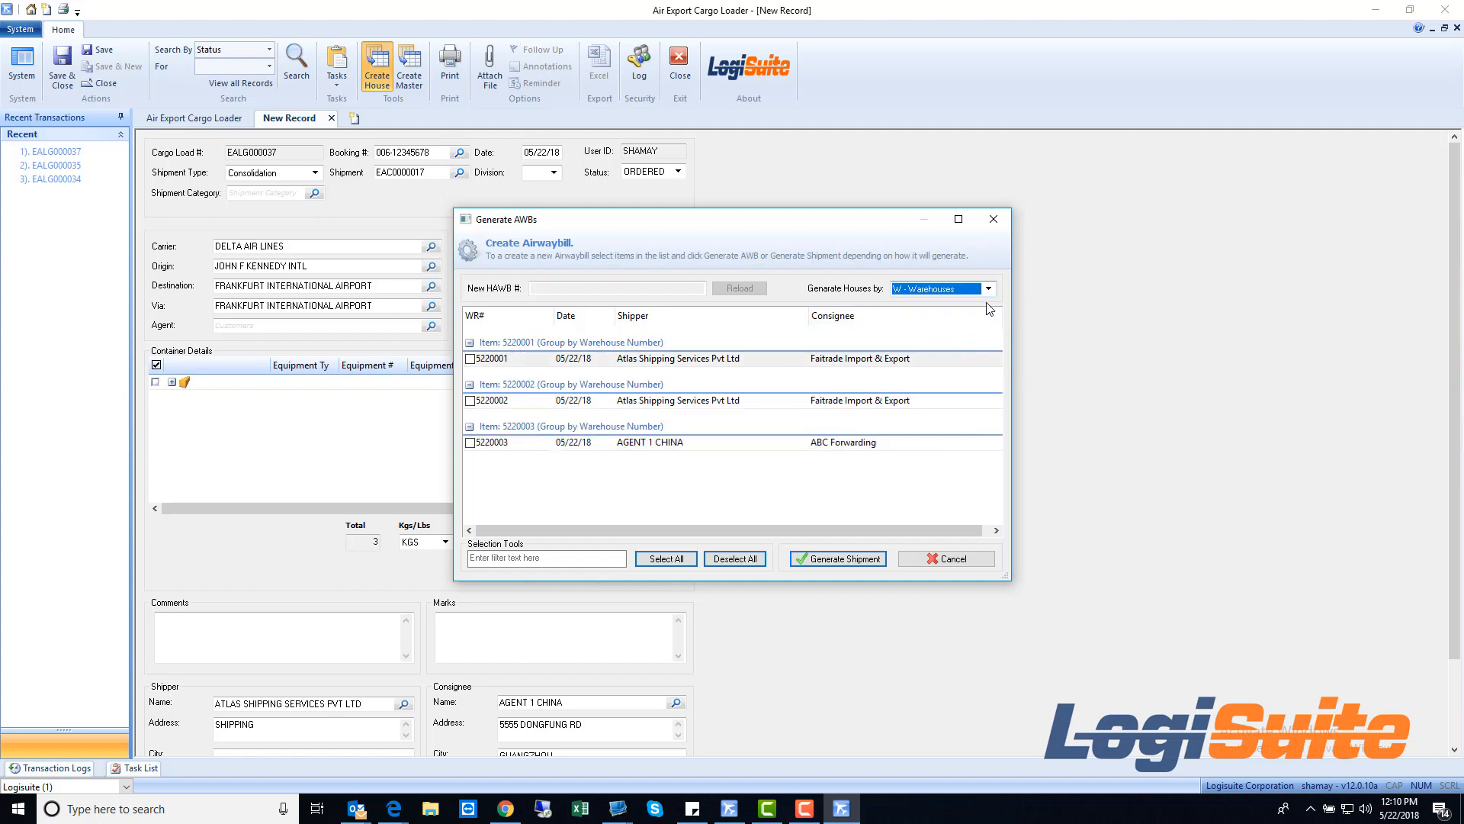
click(988, 288)
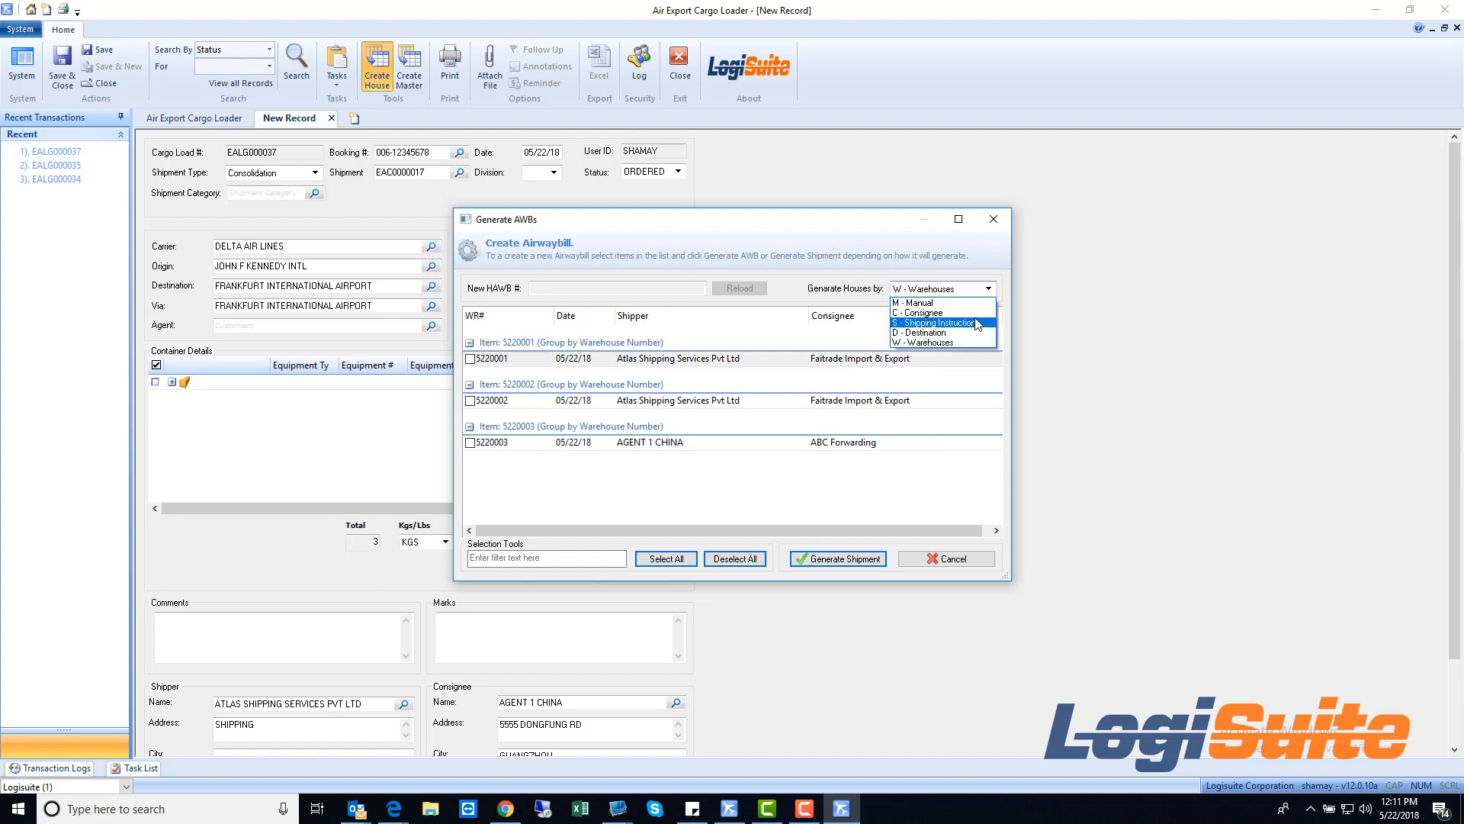
click(917, 312)
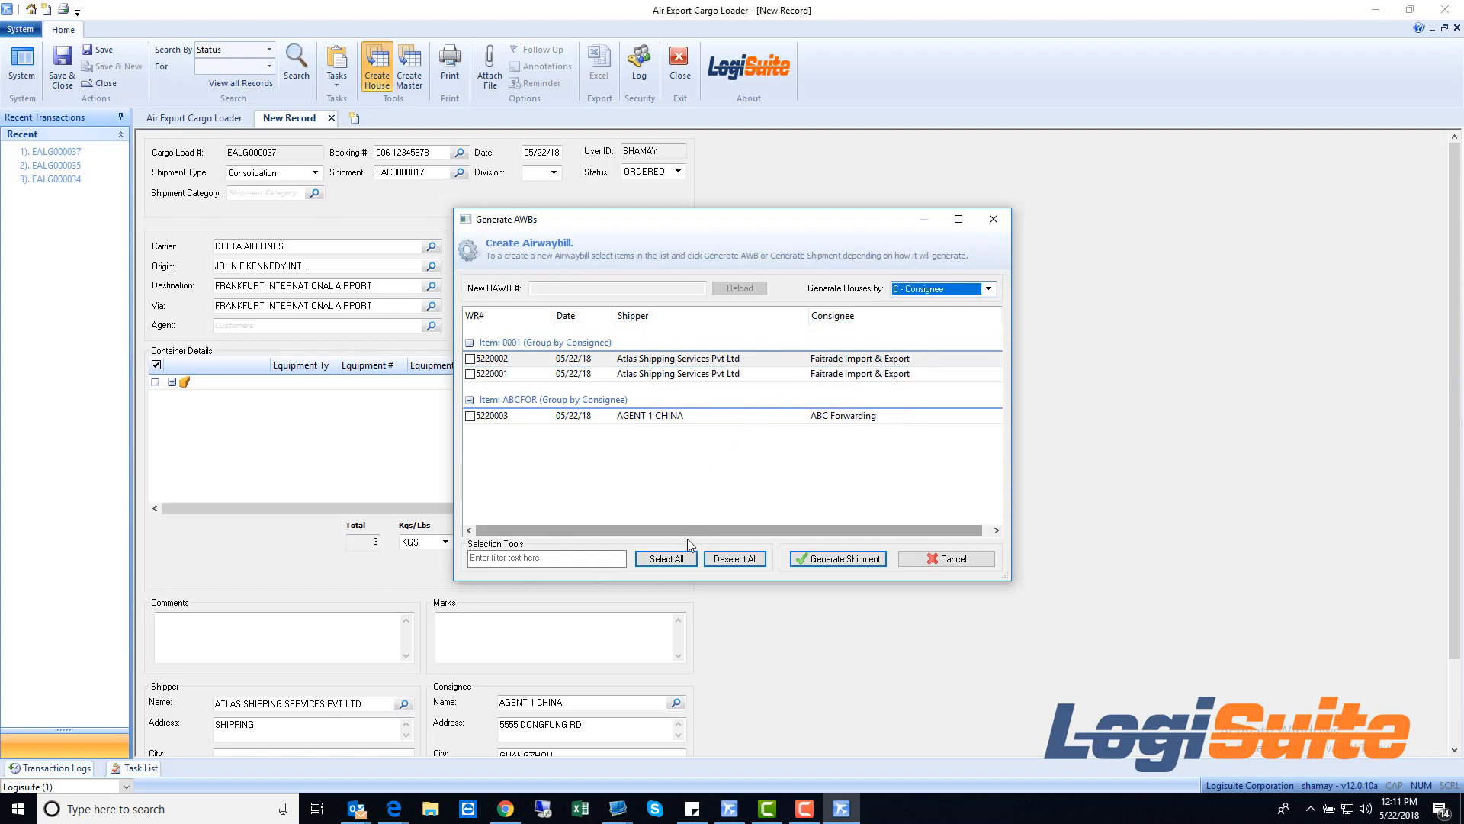
Check all three receipts and generate house EAH0000031, declining unbilled warehouse charges
click(665, 558)
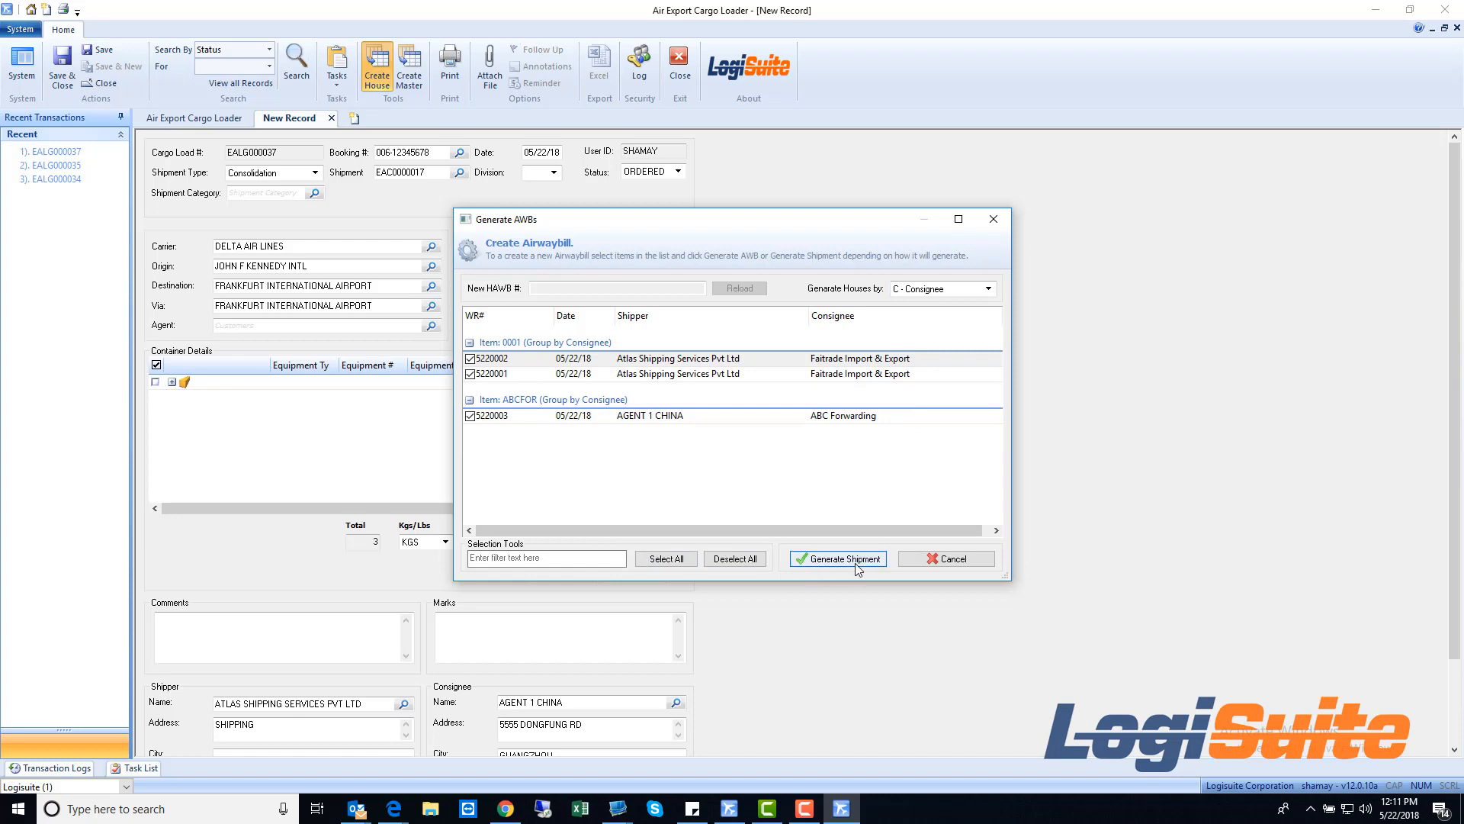
click(838, 558)
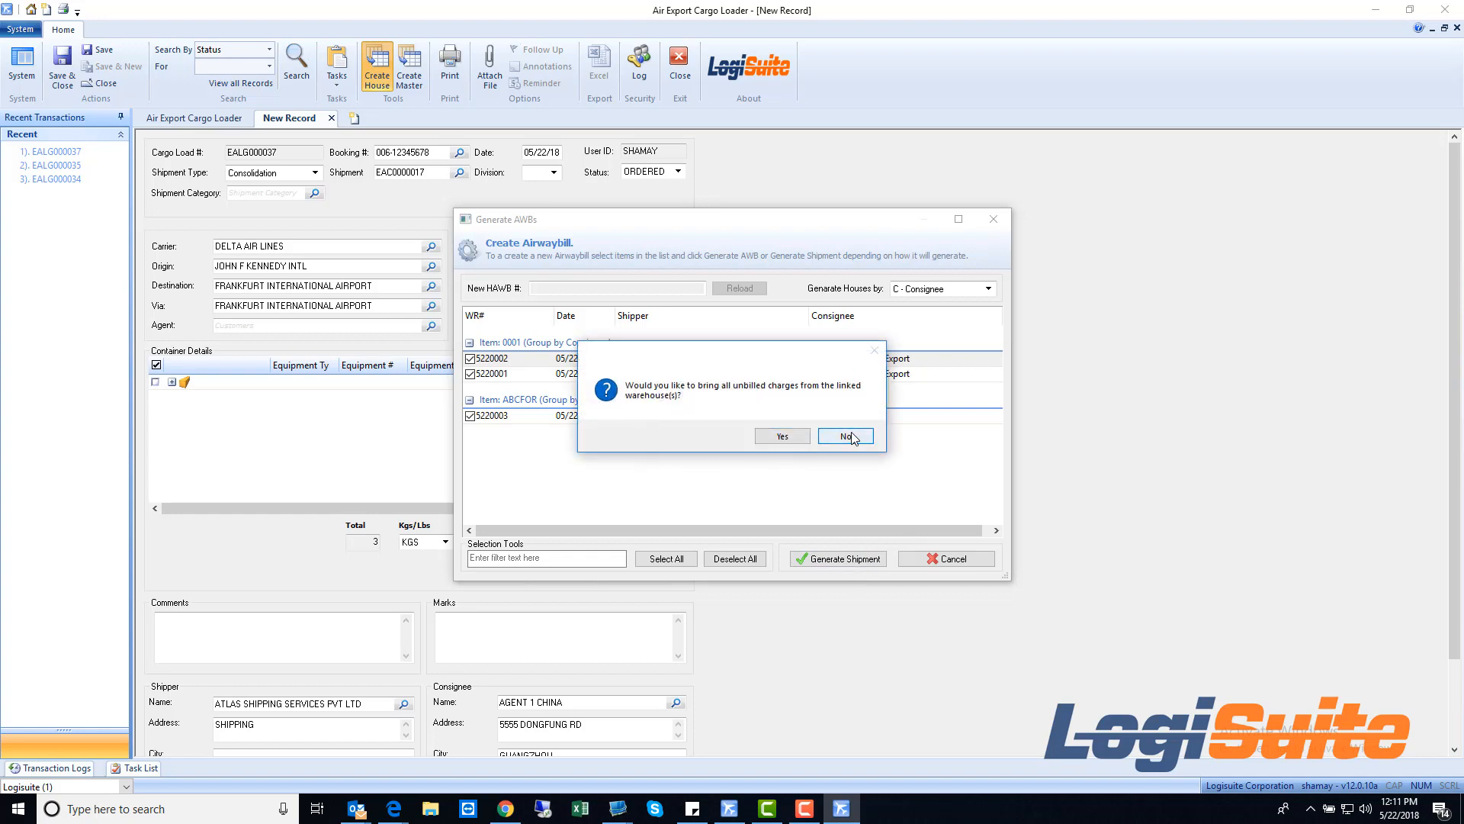
click(845, 436)
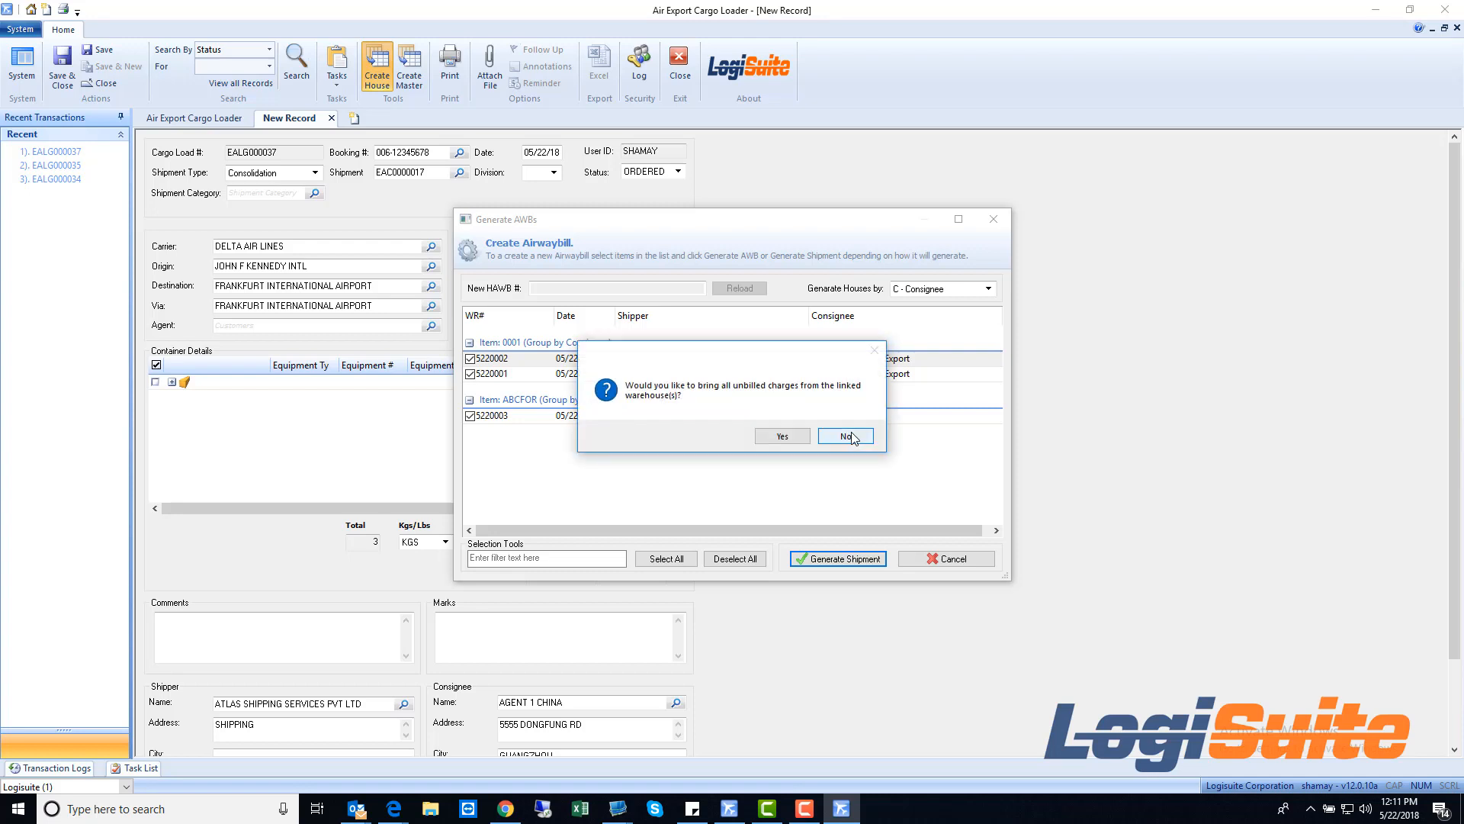
click(846, 435)
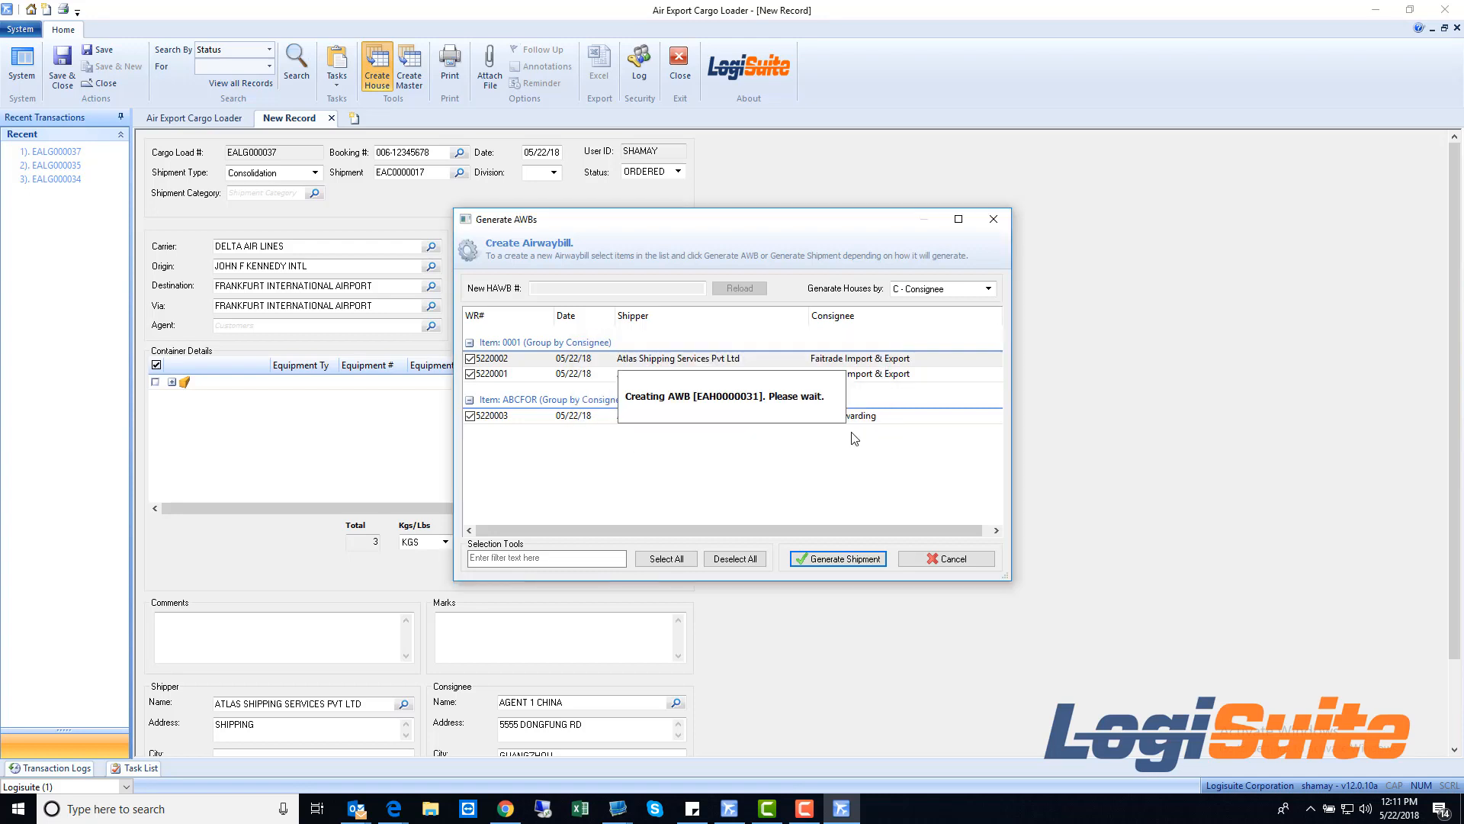